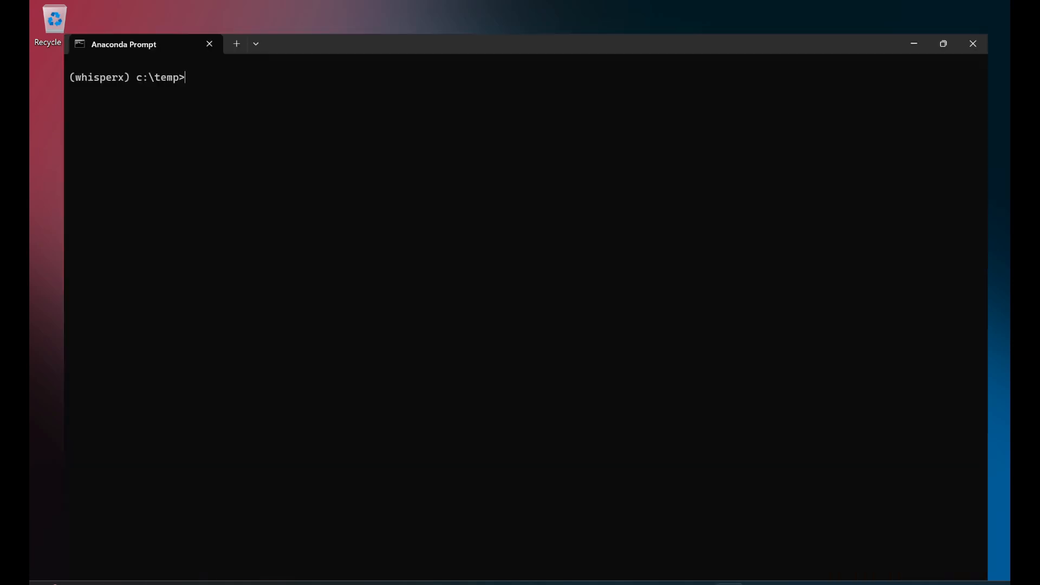
# Read the Distil-Whisper '49% smaller' claim and scroll to its model comparison table
pyautogui.click(943, 43)
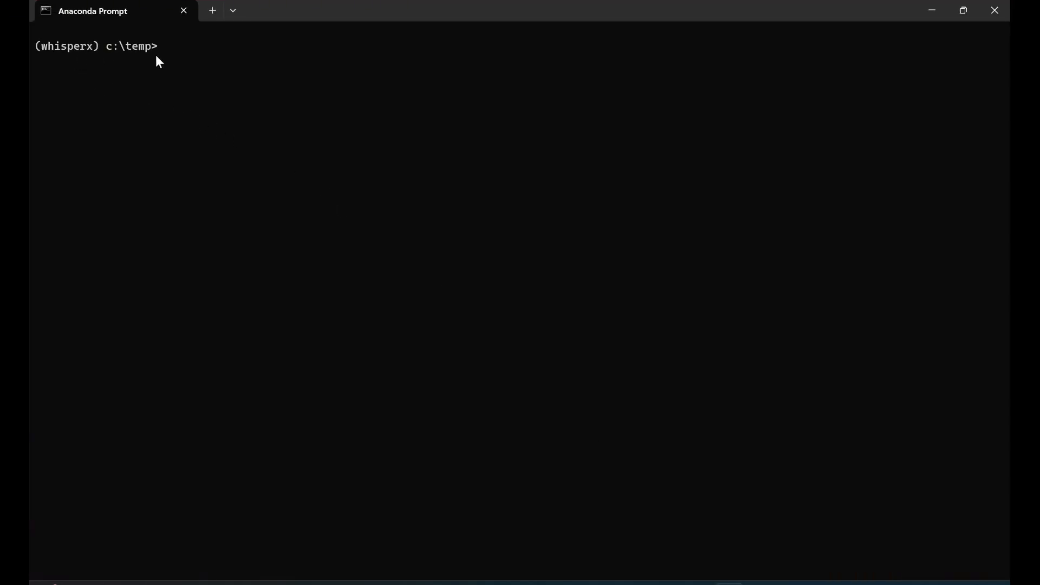
pyautogui.moveTo(182, 69)
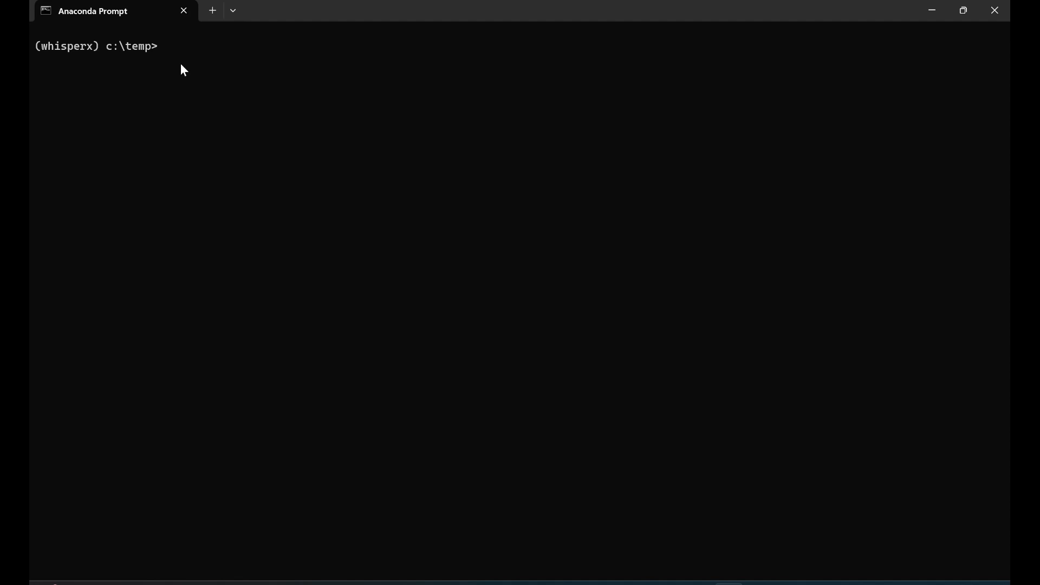
pyautogui.moveTo(143, 62)
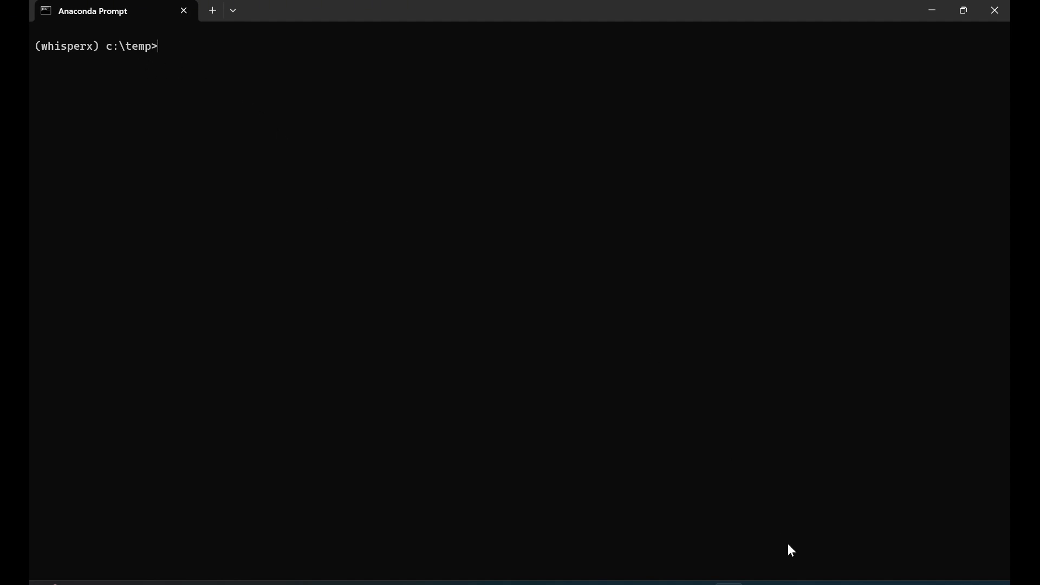
pyautogui.moveTo(575, 447)
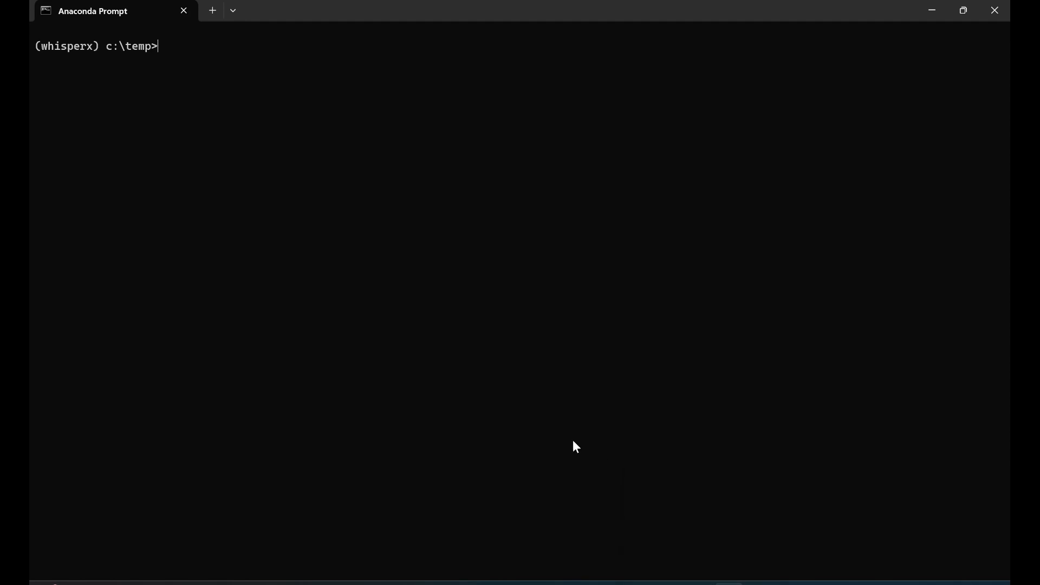
pyautogui.moveTo(523, 264)
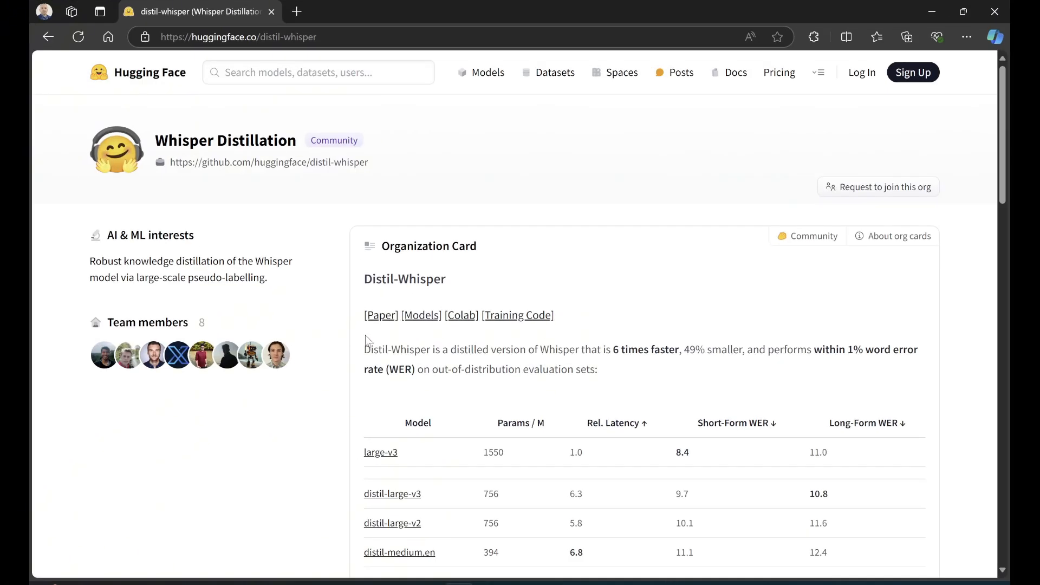
pyautogui.moveTo(359, 178)
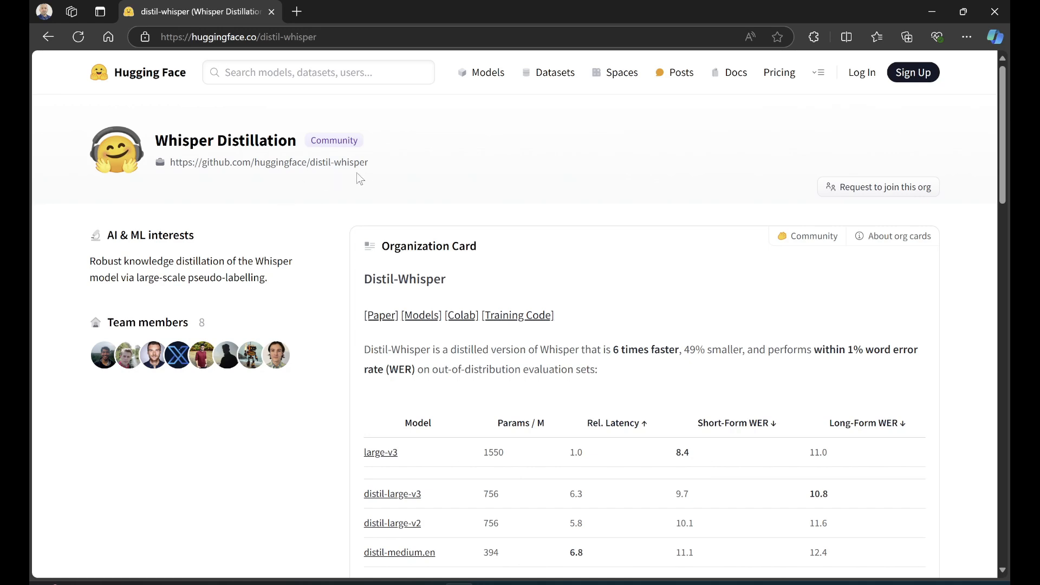
pyautogui.moveTo(318, 428)
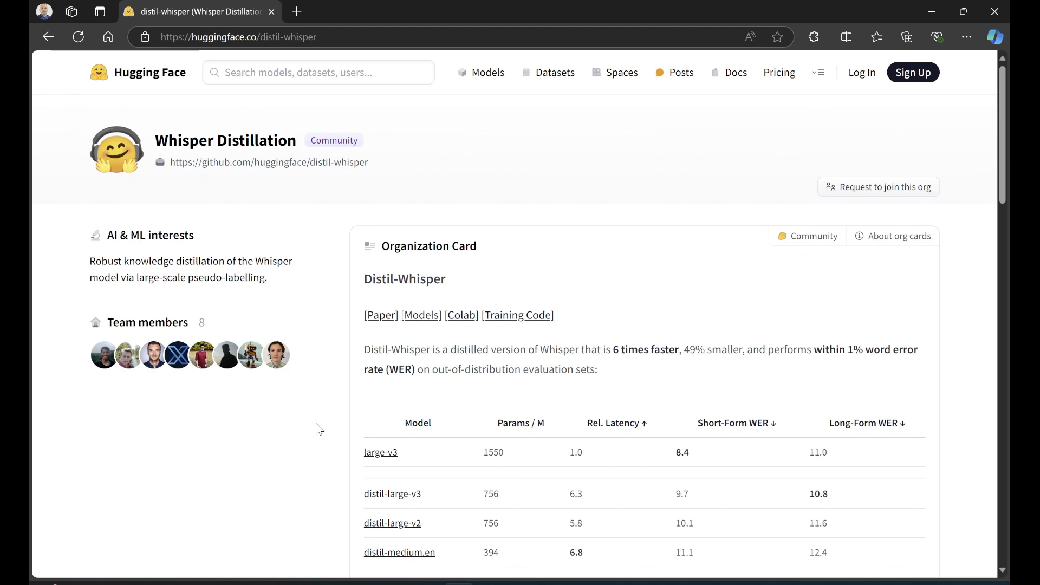
pyautogui.moveTo(628, 355)
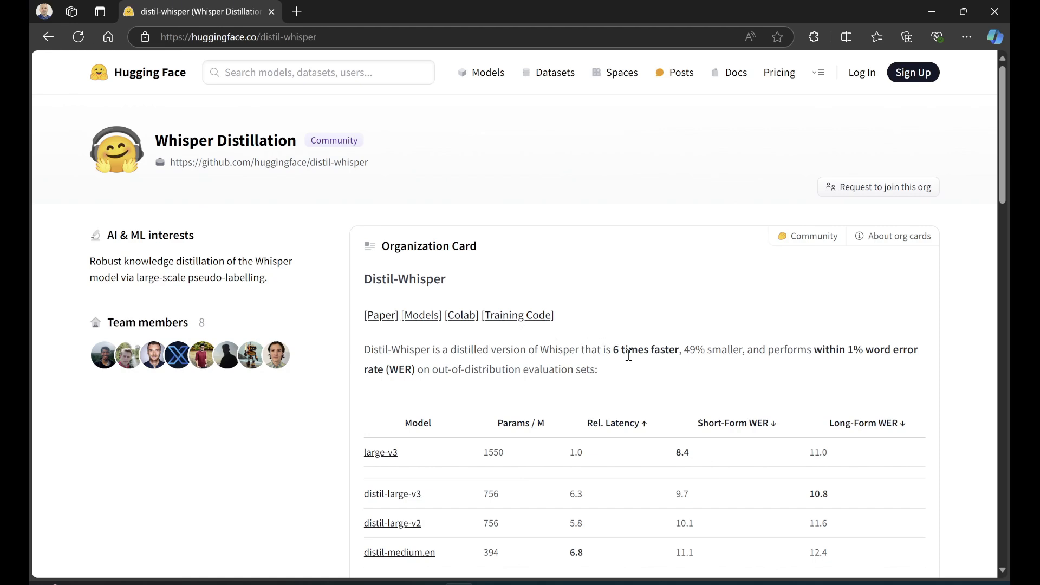
pyautogui.moveTo(682, 349); pyautogui.dragTo(746, 350)
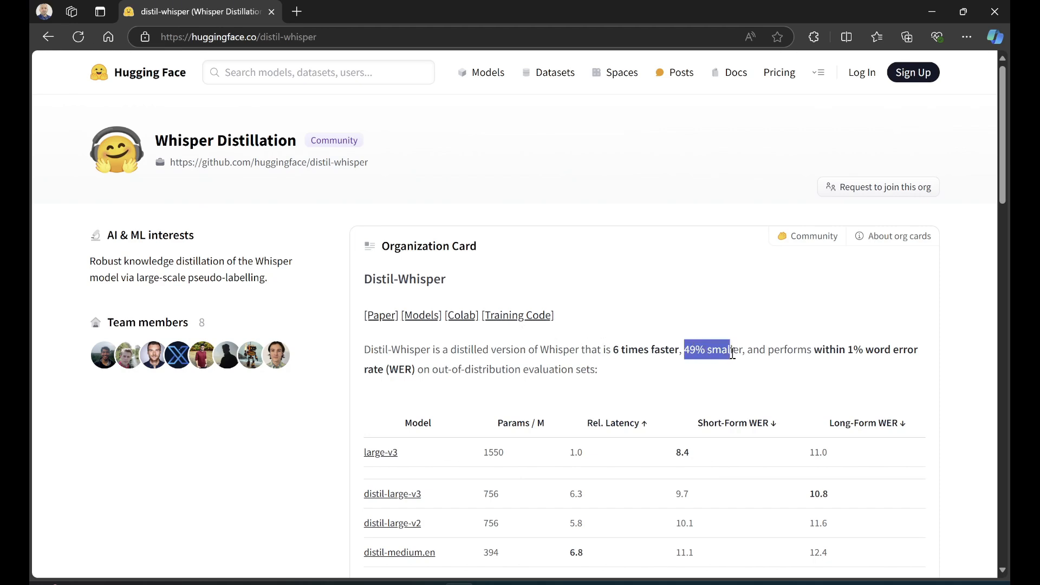
pyautogui.click(759, 375)
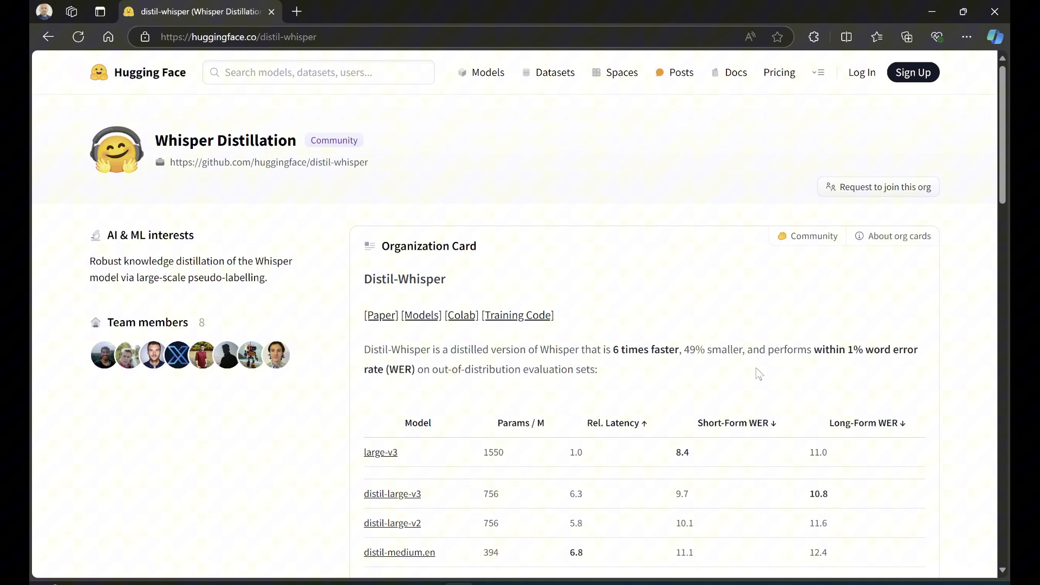
pyautogui.scroll(-3)
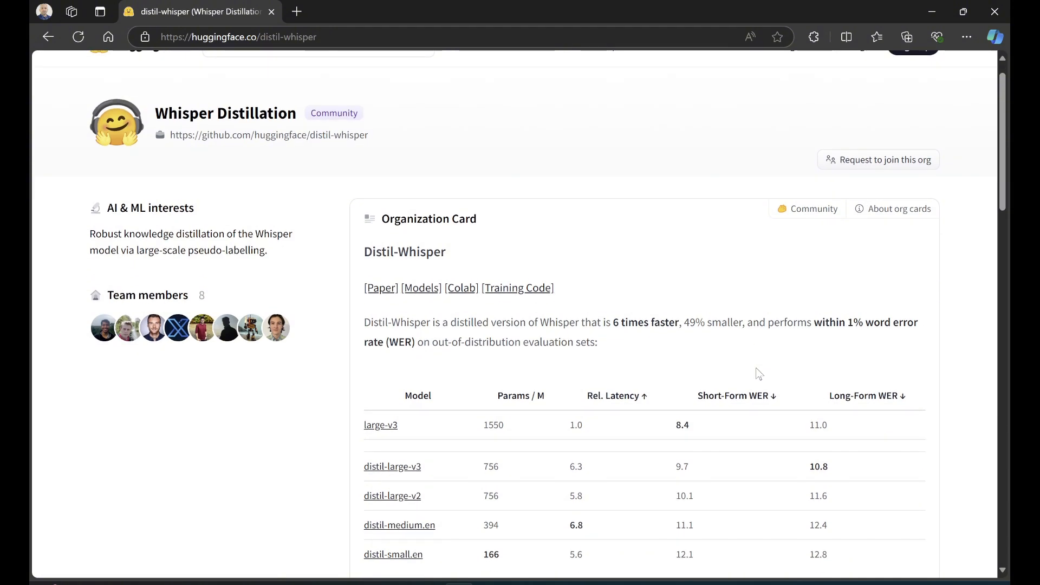
pyautogui.moveTo(747, 532)
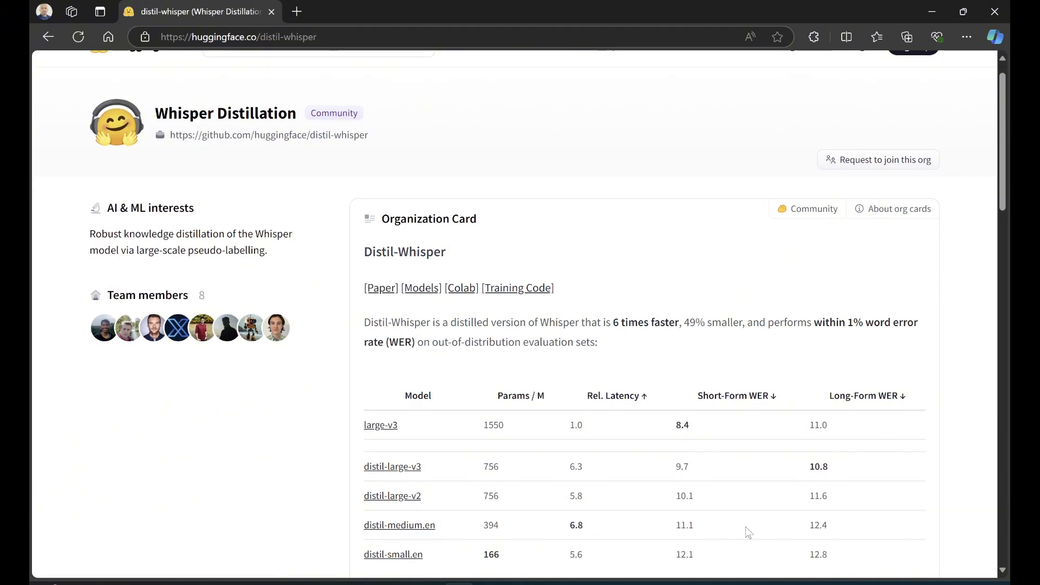
pyautogui.moveTo(422, 535)
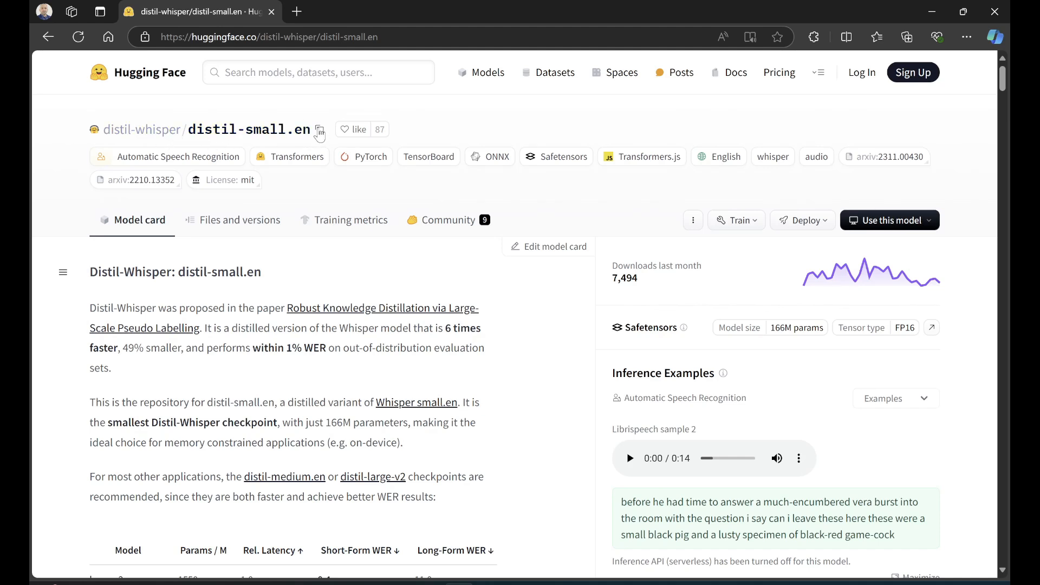
pyautogui.moveTo(580, 437)
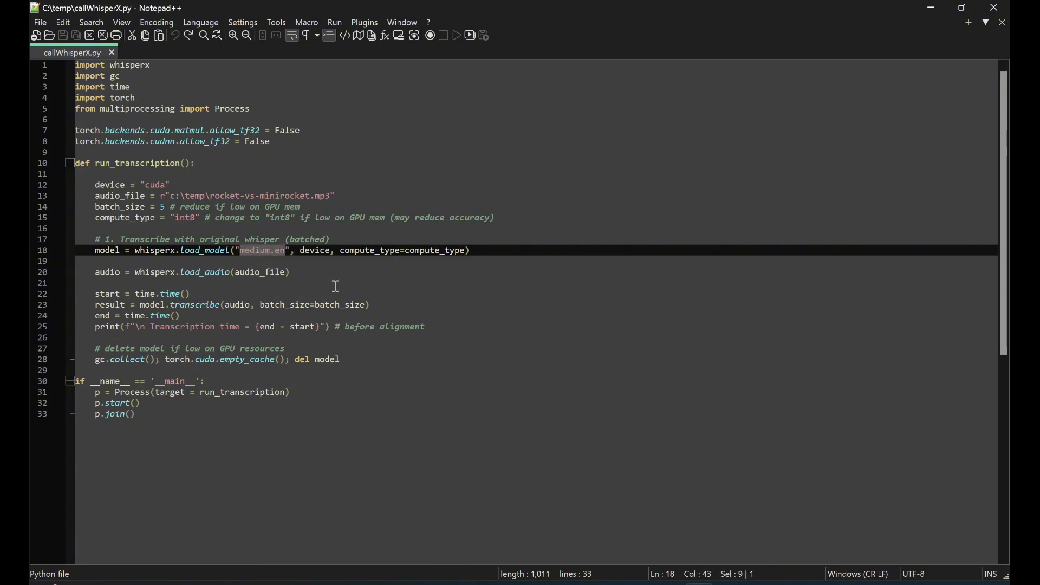
# Replace the model name on line 18 with distil-whisper/distil-small.en
pyautogui.write('distil-whisper/distil-small.en')
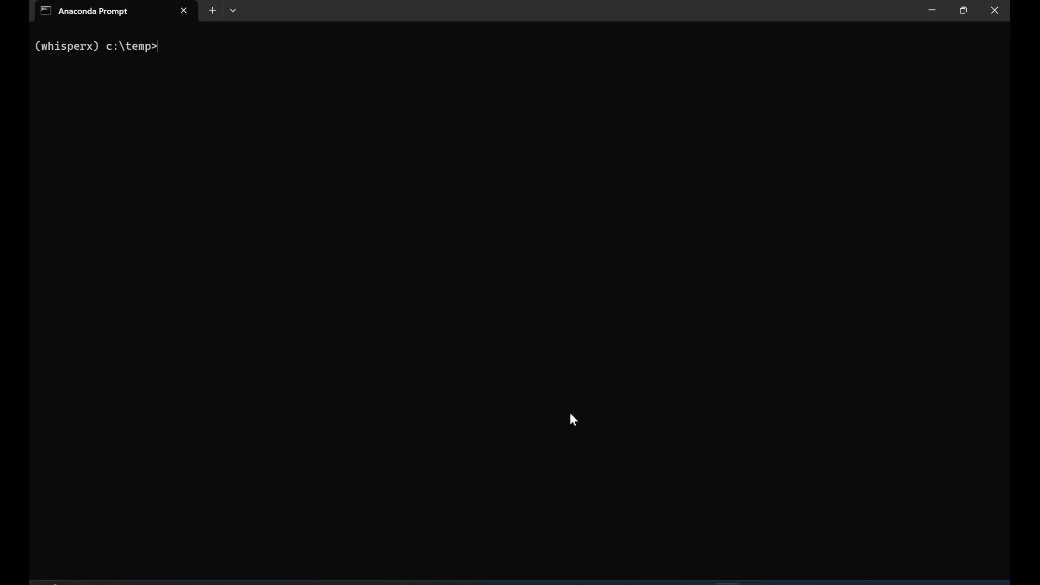
# Run python -m with the script filename, ending in a module specification error
pyautogui.write('python')
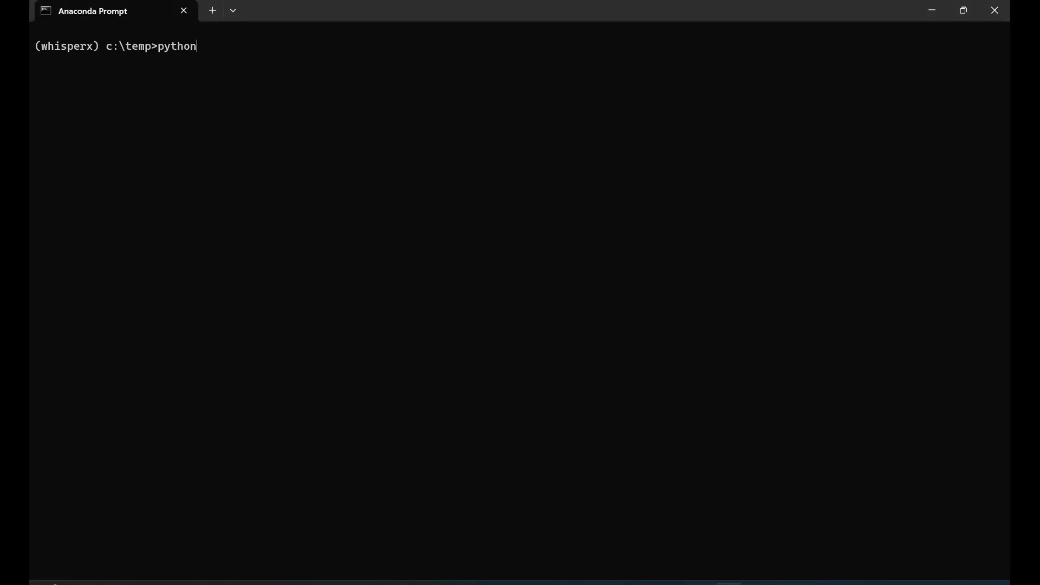
pyautogui.write('-m call_faster_whisper.py')
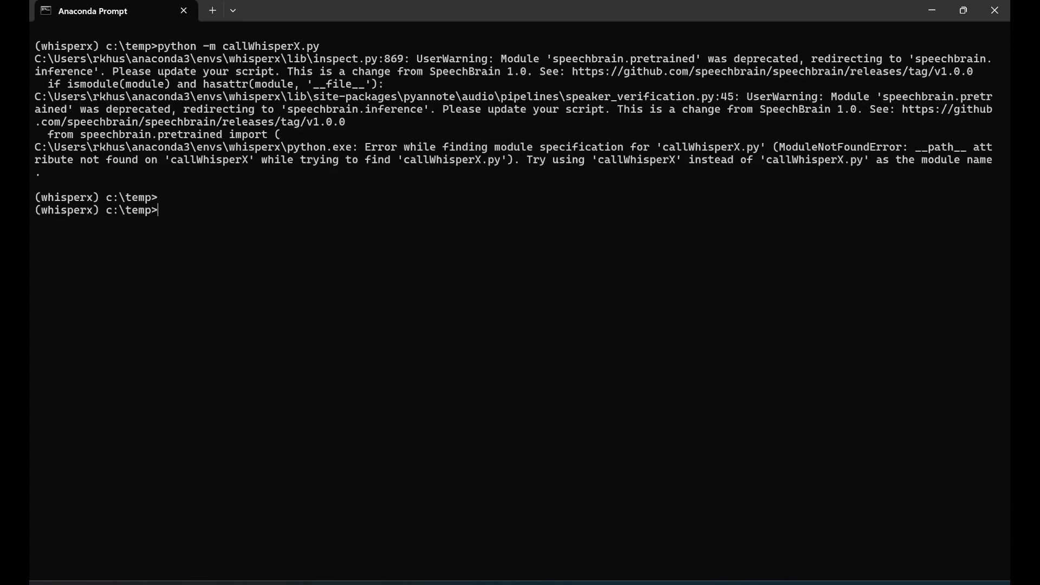
pyautogui.moveTo(532, 394)
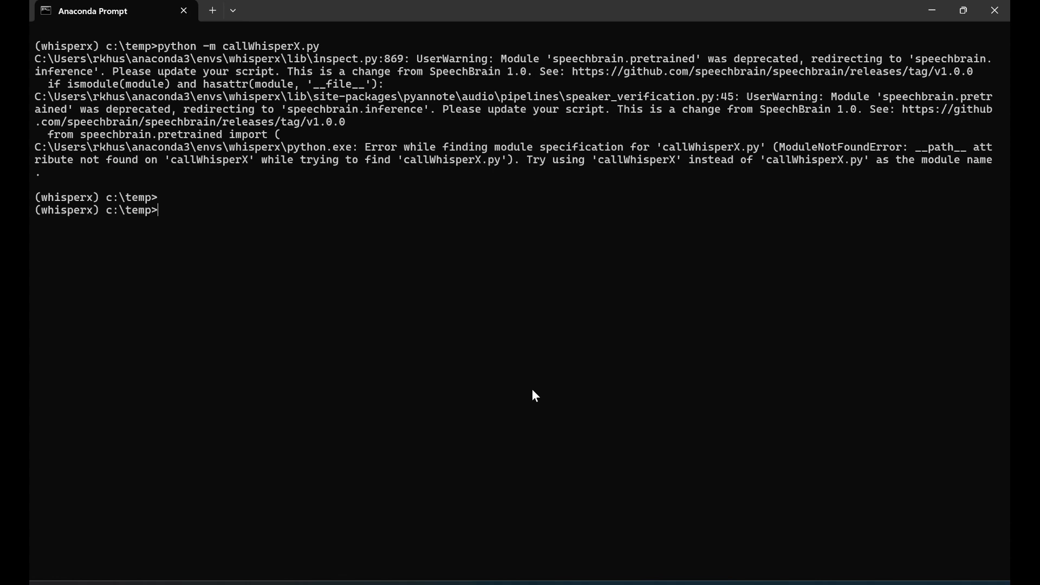
pyautogui.moveTo(389, 268)
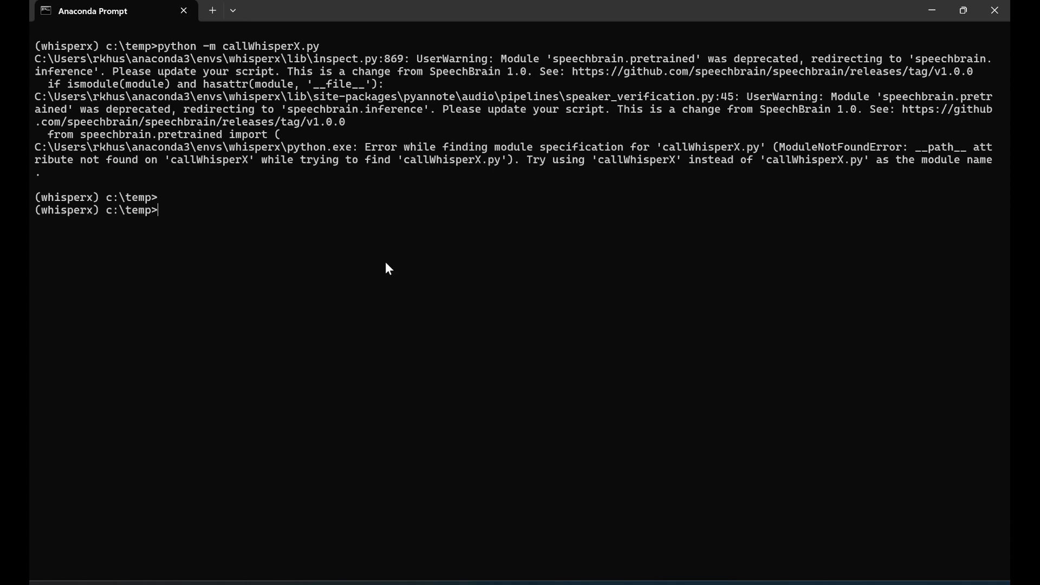
pyautogui.moveTo(555, 158)
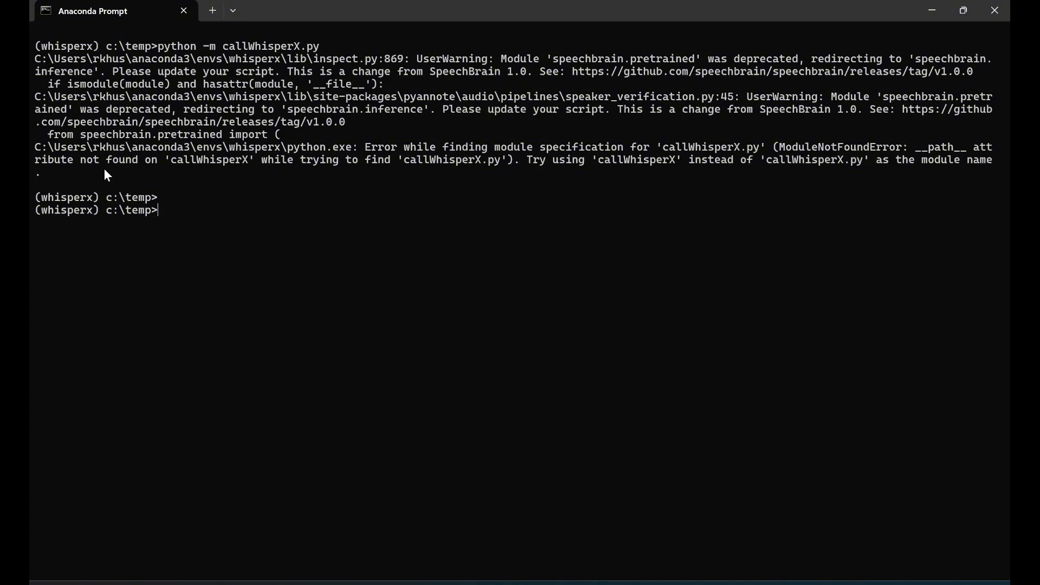
pyautogui.moveTo(383, 169)
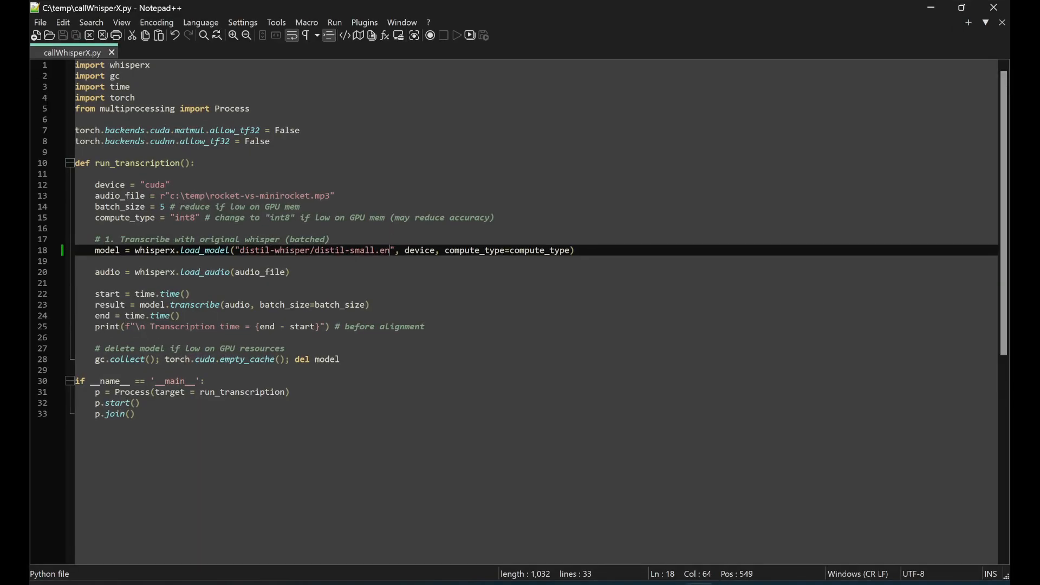
pyautogui.moveTo(381, 255)
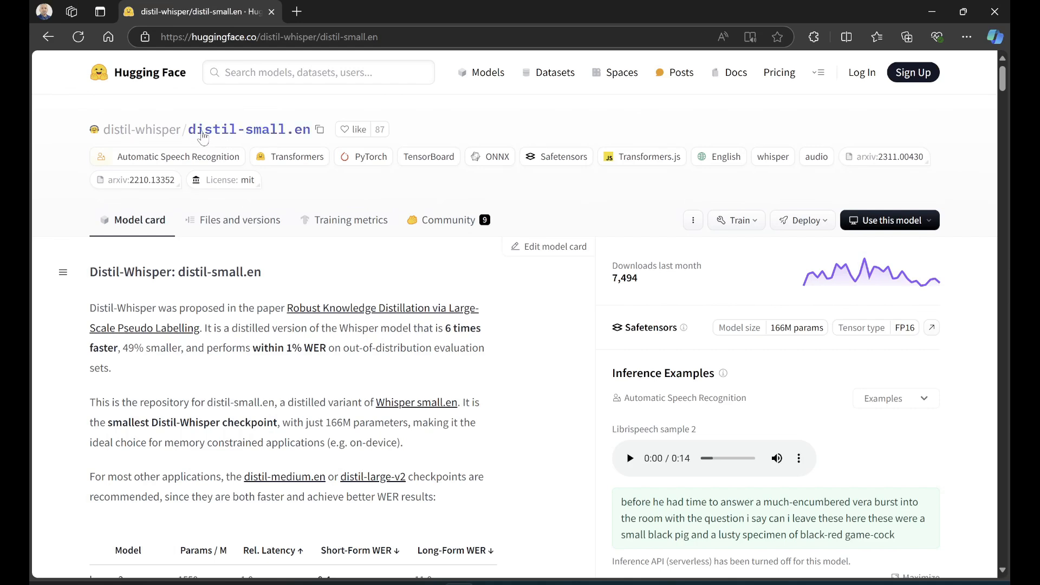
pyautogui.moveTo(150, 138)
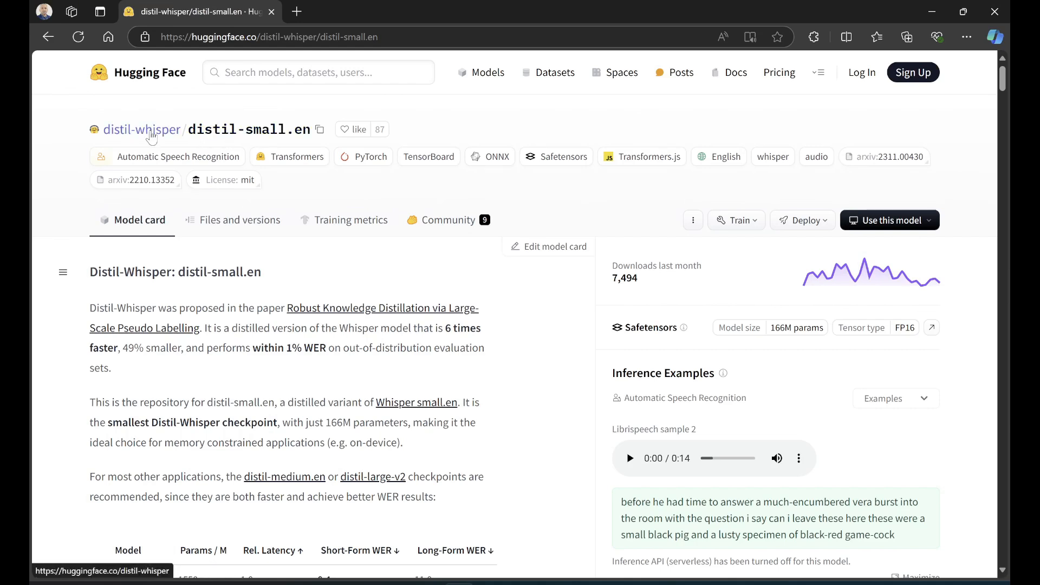
# Return to the distil-whisper organisation page and open the distil-medium.en model card
pyautogui.click(142, 129)
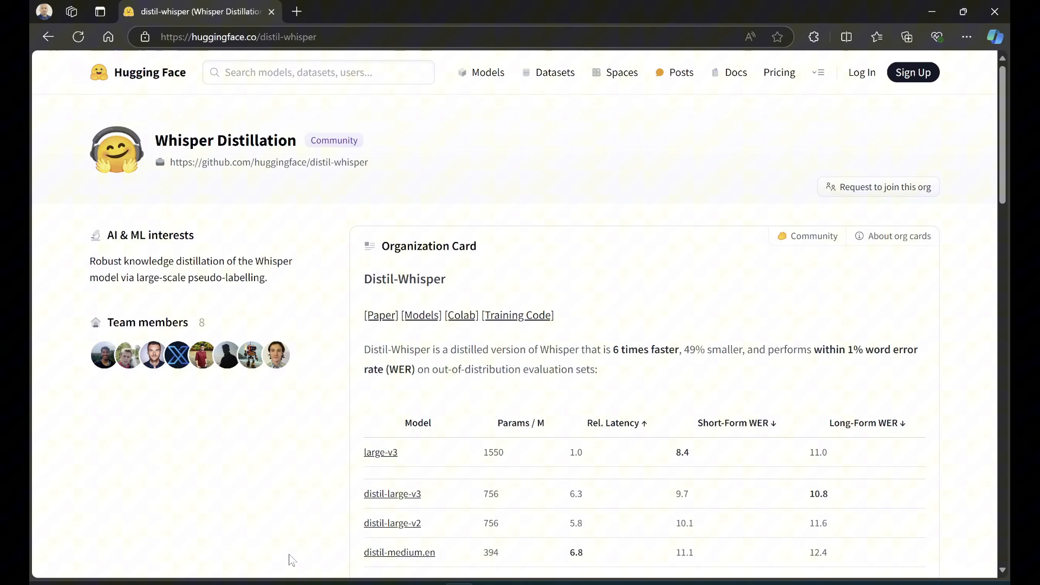
pyautogui.scroll(-3)
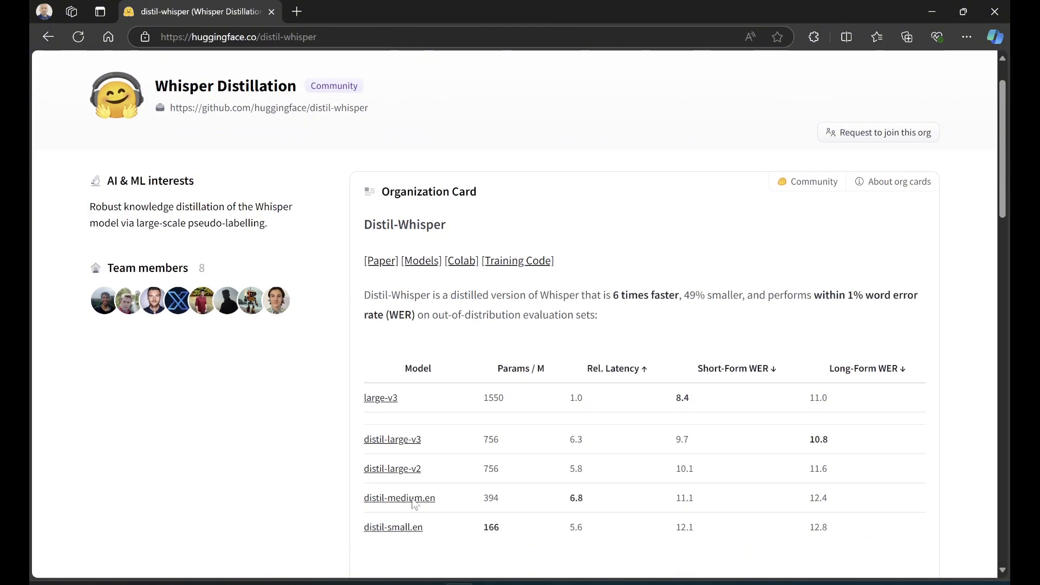
pyautogui.click(399, 497)
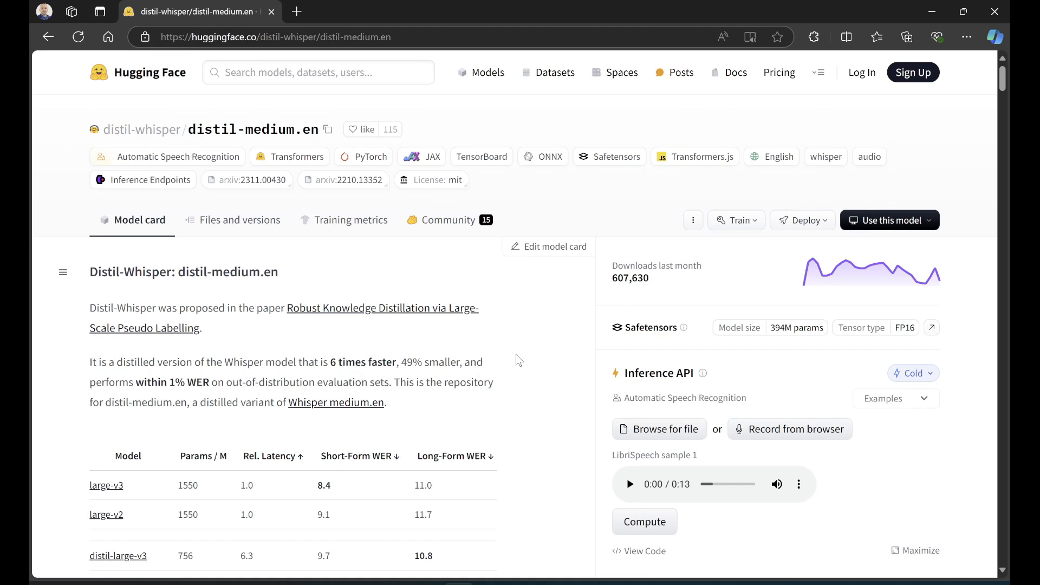
# Search the distil-medium.en card for 'ctranslate' and scroll through, finding no matches
pyautogui.click(644, 522)
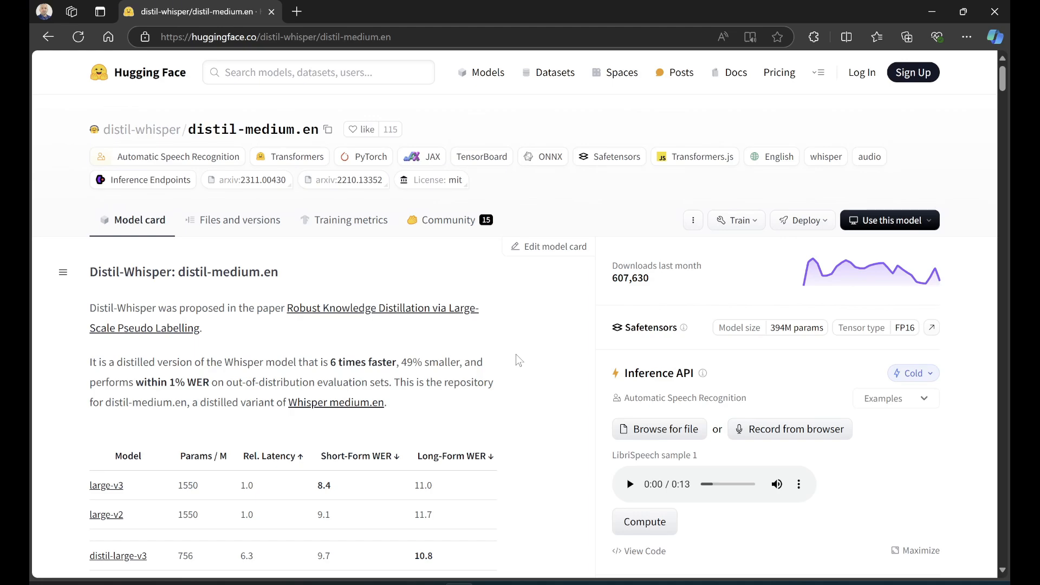
pyautogui.scroll(-3)
pyautogui.write('c')
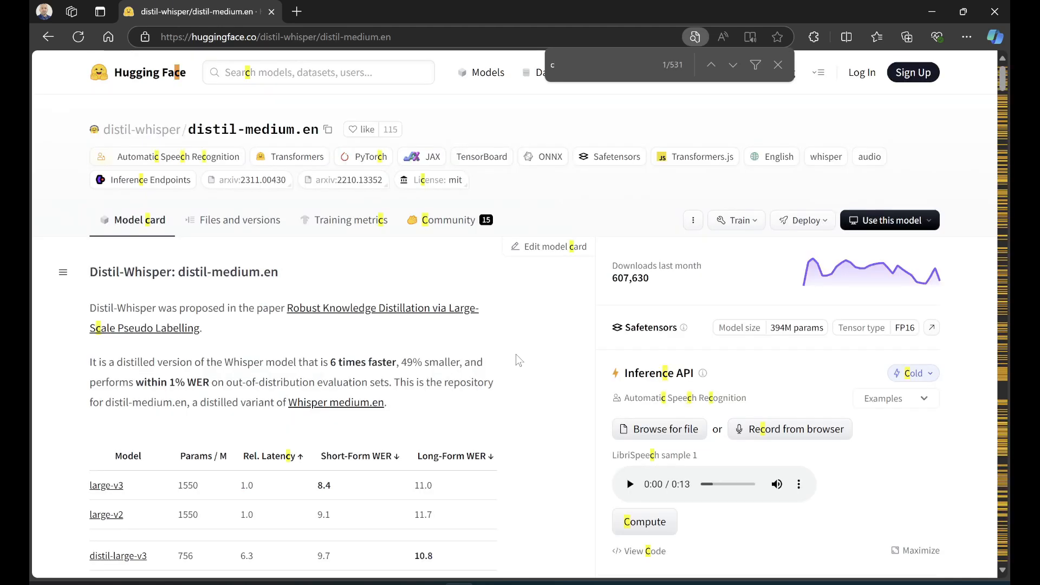
pyautogui.write('trans')
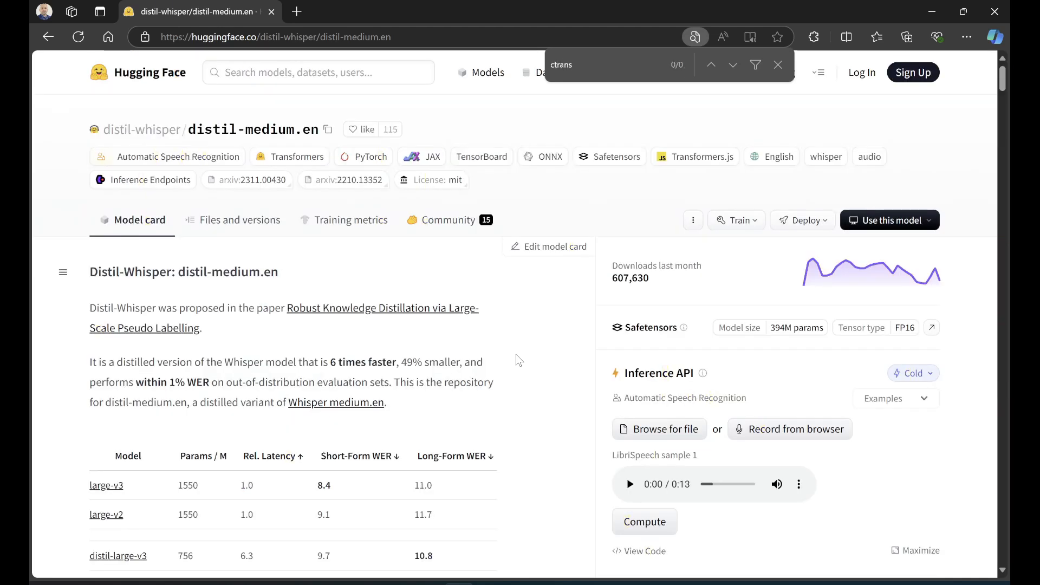
pyautogui.write('late')
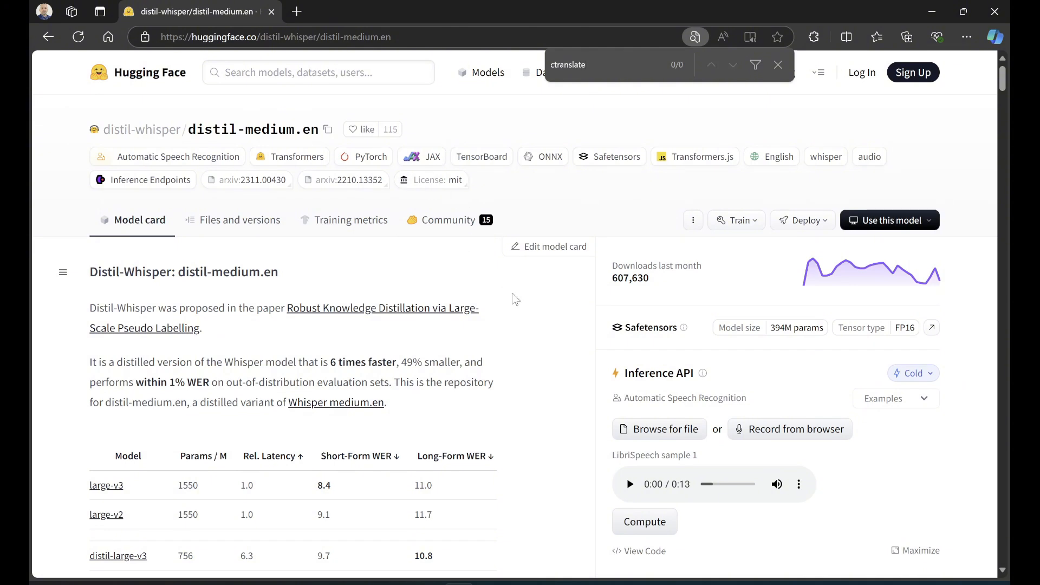
pyautogui.scroll(-3)
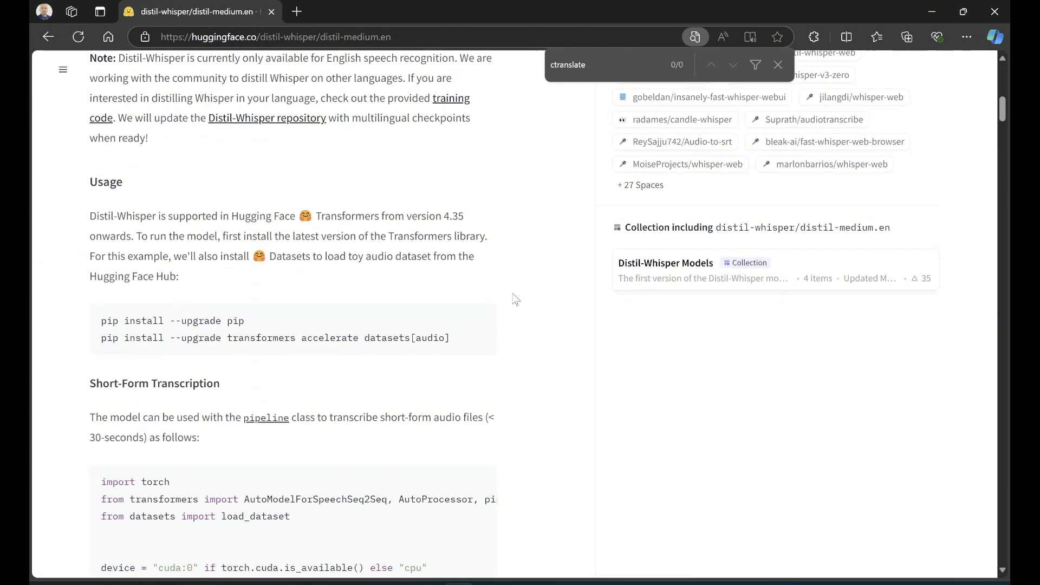
pyautogui.scroll(3)
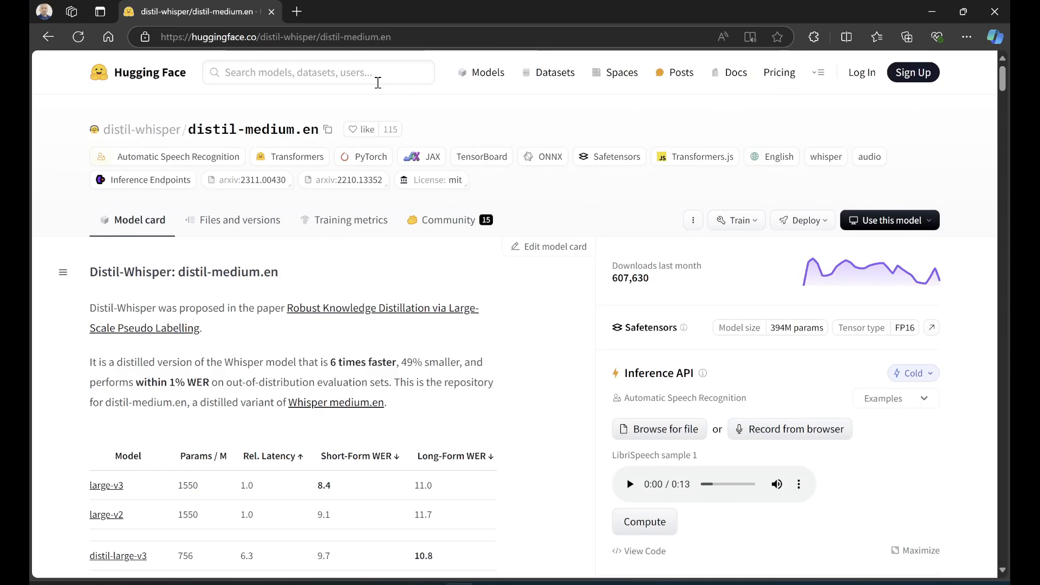
# Search the hub for distil whisper and reach the Systran/faster-whisper-large-v3 page
pyautogui.click(318, 72)
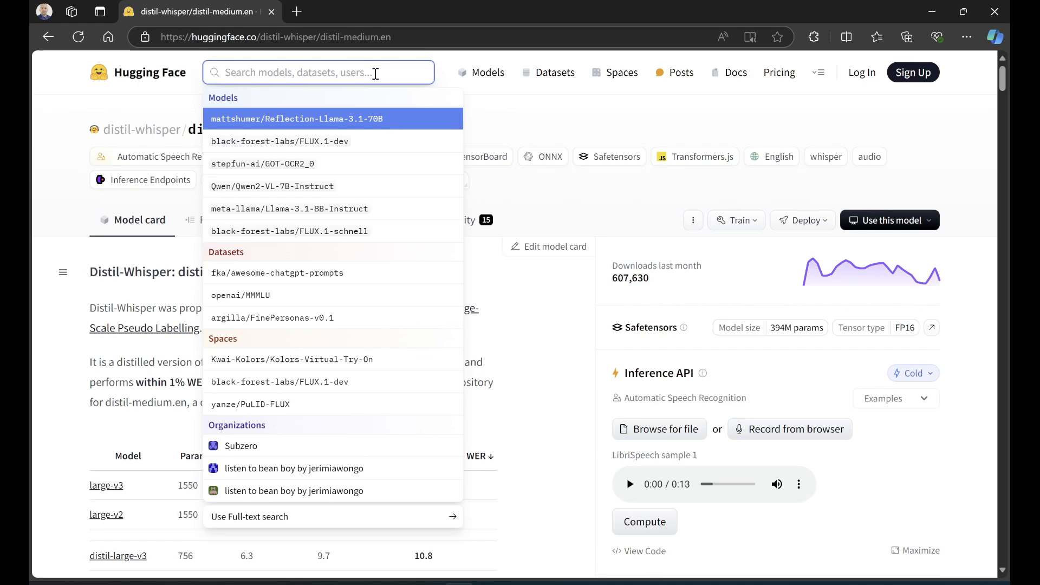
pyautogui.write('d')
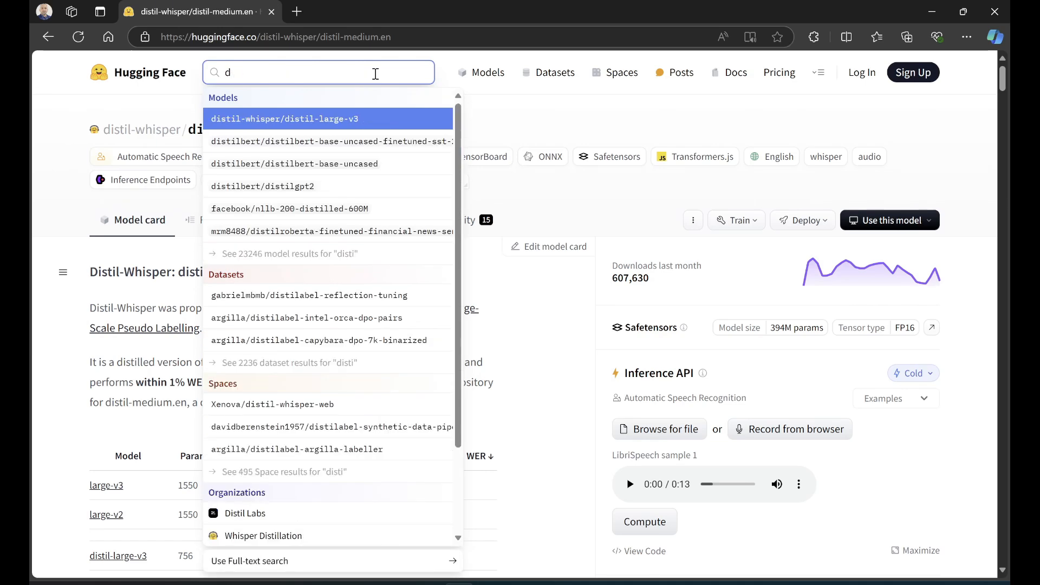
pyautogui.write('whisper')
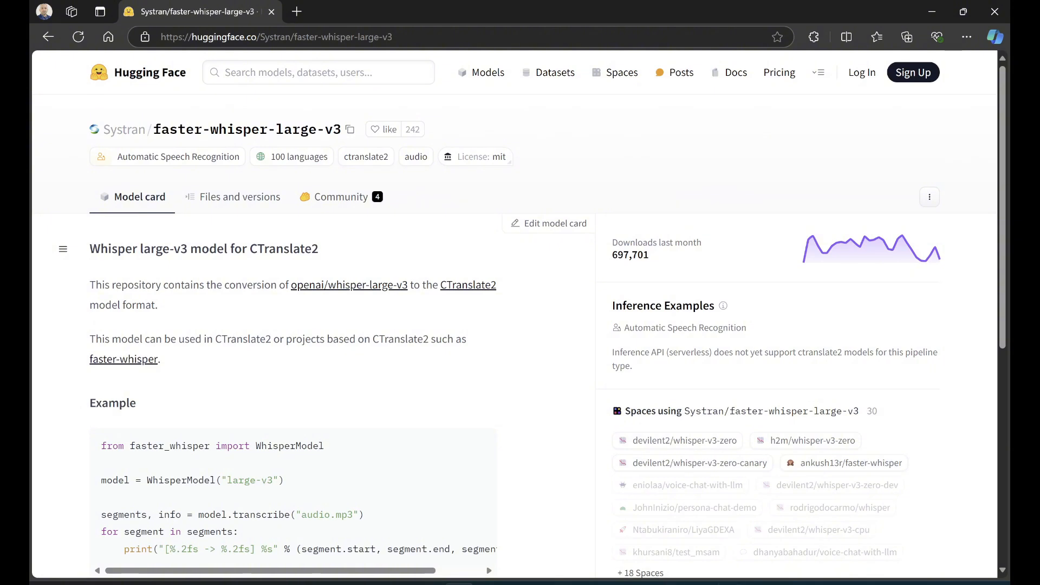
pyautogui.moveTo(185, 132)
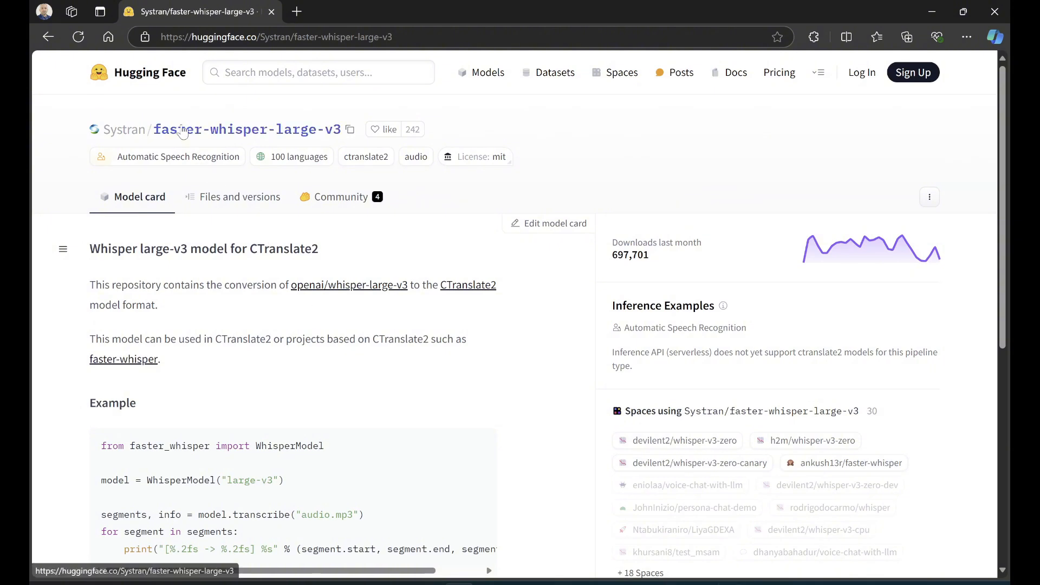
pyautogui.moveTo(321, 168)
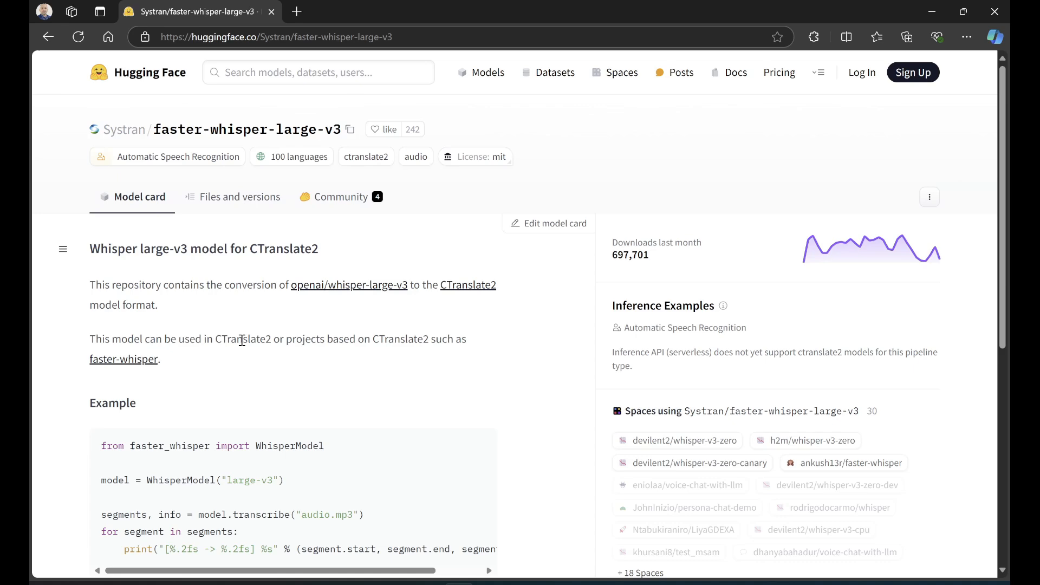
pyautogui.moveTo(515, 379)
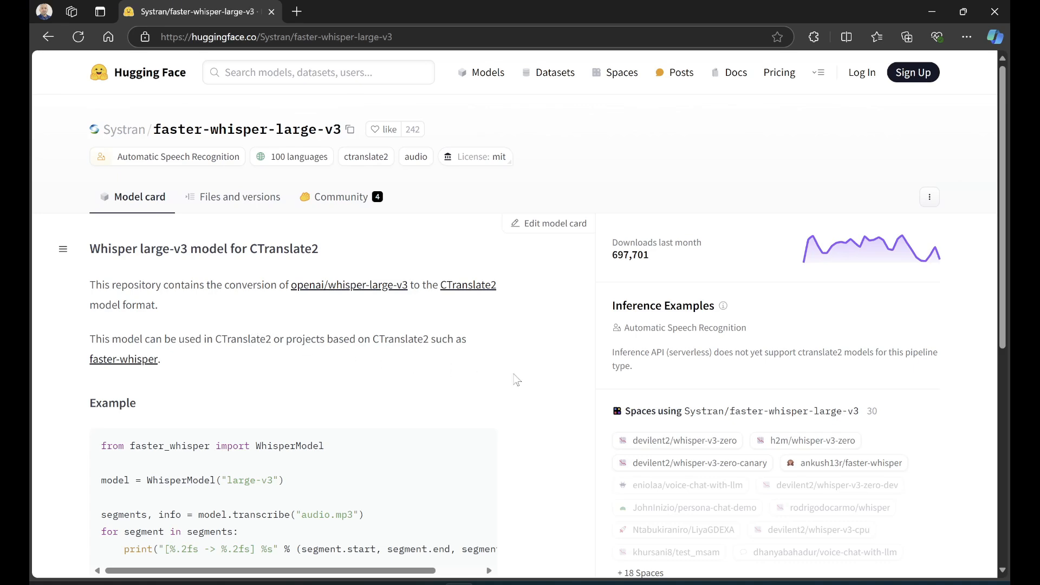
pyautogui.scroll(-3)
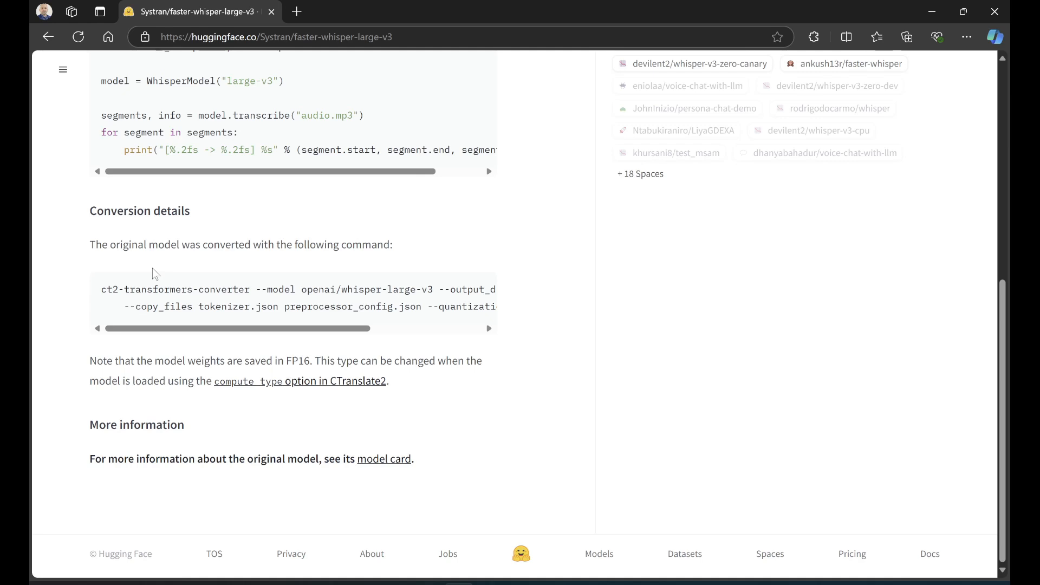
pyautogui.moveTo(567, 260)
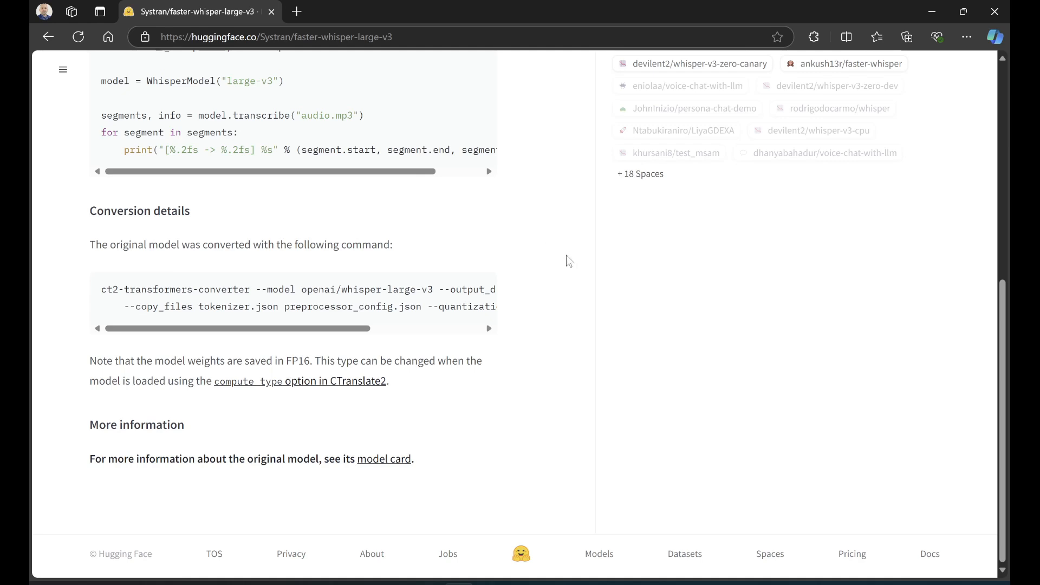
# Scroll to Conversion details and select the ct2-transformers-converter command
pyautogui.scroll(3)
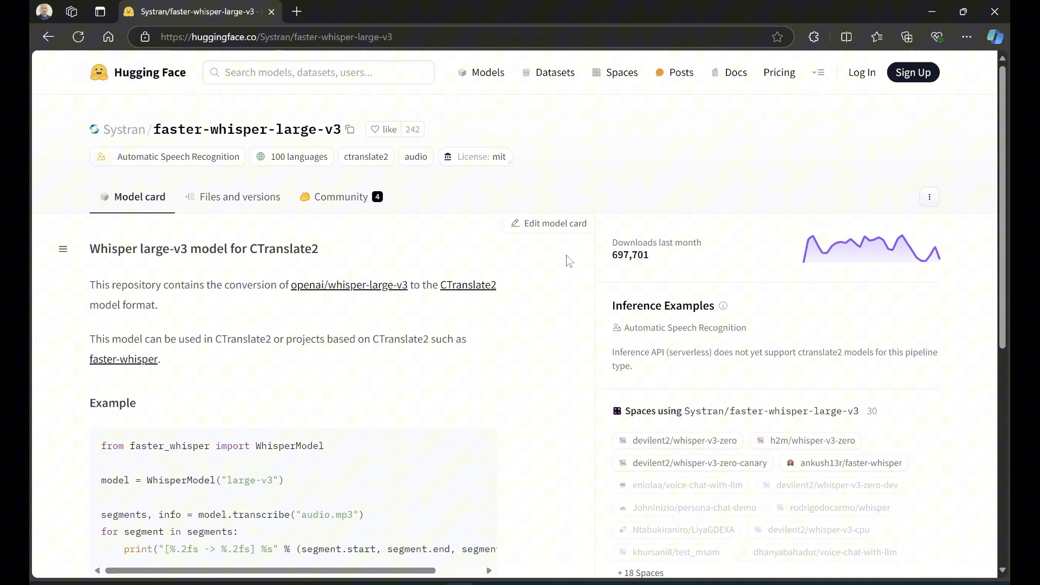
pyautogui.scroll(-3)
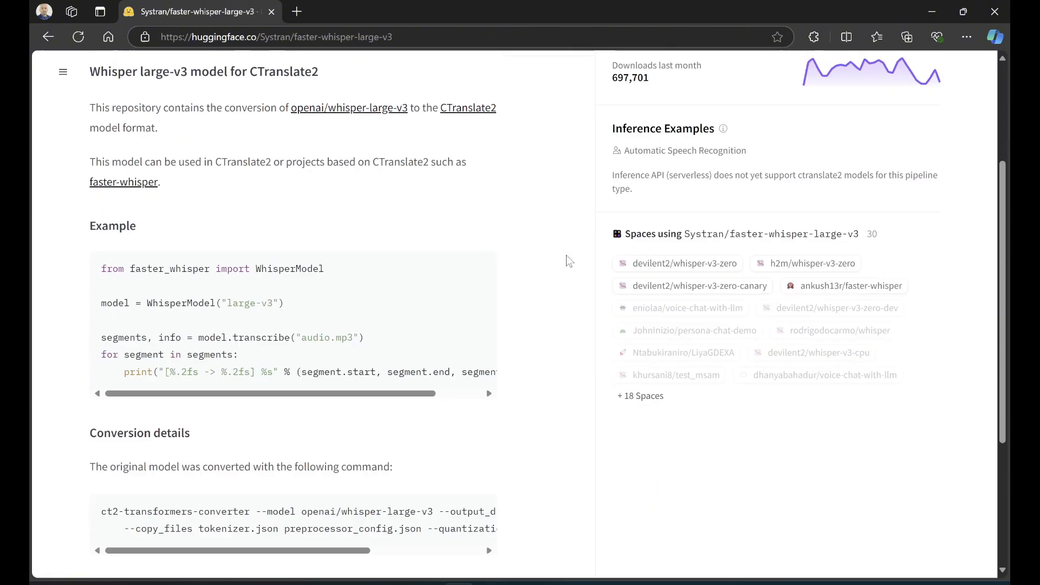
pyautogui.scroll(-3)
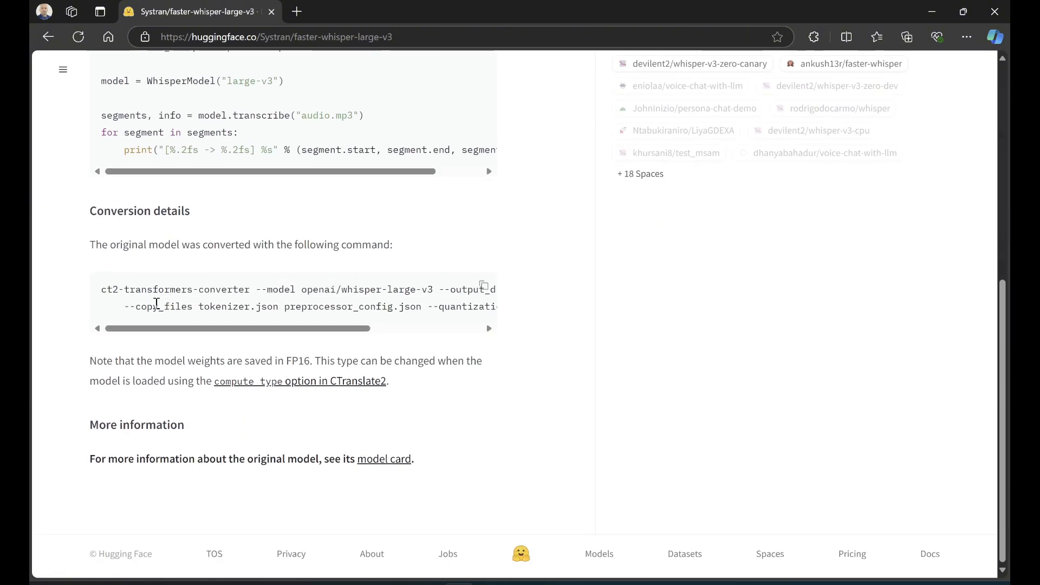
pyautogui.moveTo(100, 294)
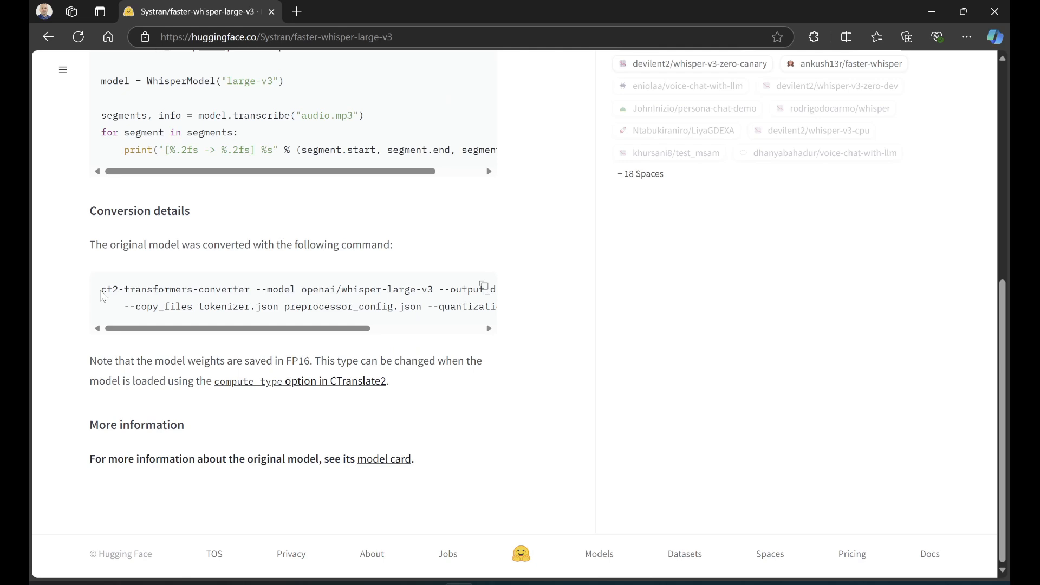
pyautogui.moveTo(99, 289); pyautogui.dragTo(285, 289)
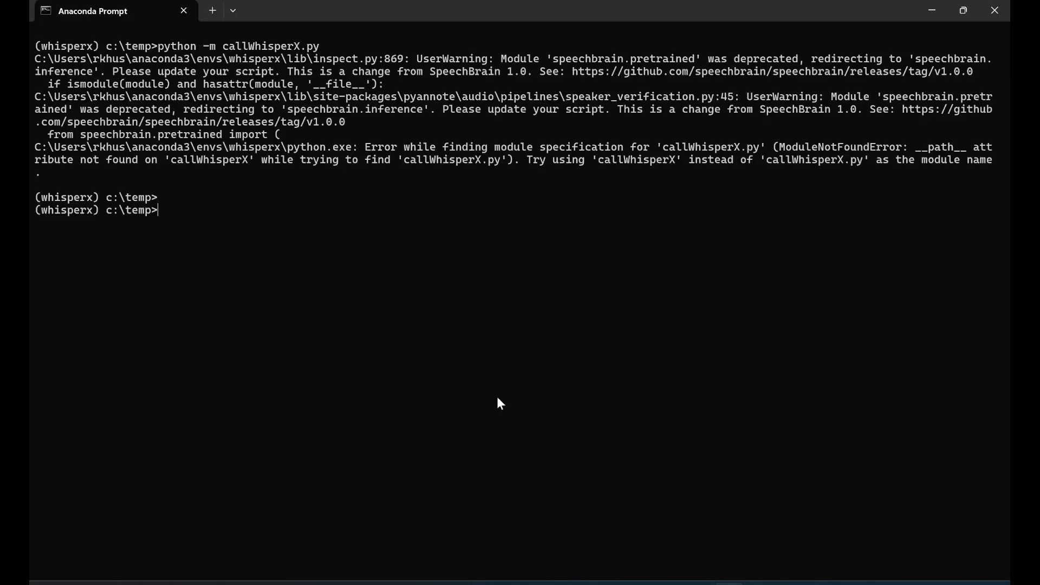
# Enter ct2-transformers-converter for distil-whisper/distil-medium.en with output_dir distil-medium.en
pyautogui.write('python -m callWhisperX')
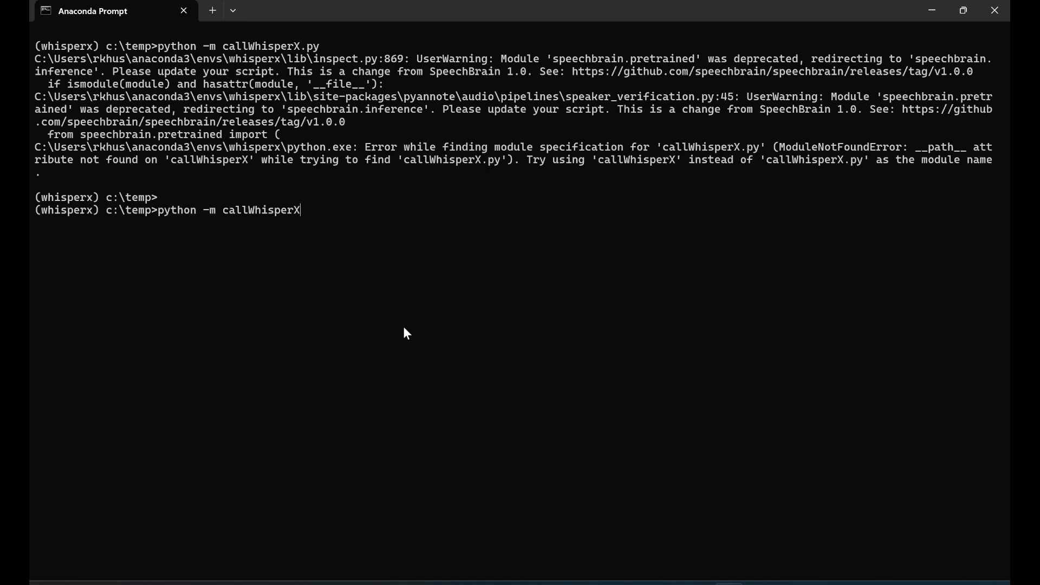
pyautogui.write('ct2-transformers-converter --model distil-whisper/distil-medium.en --output_dir distil-medium.en')
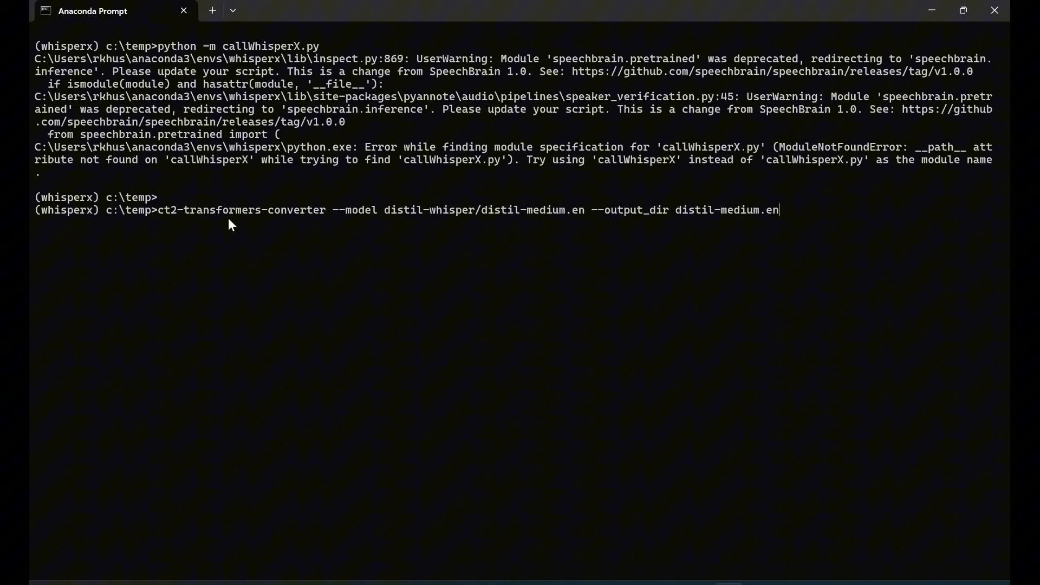
pyautogui.moveTo(345, 228)
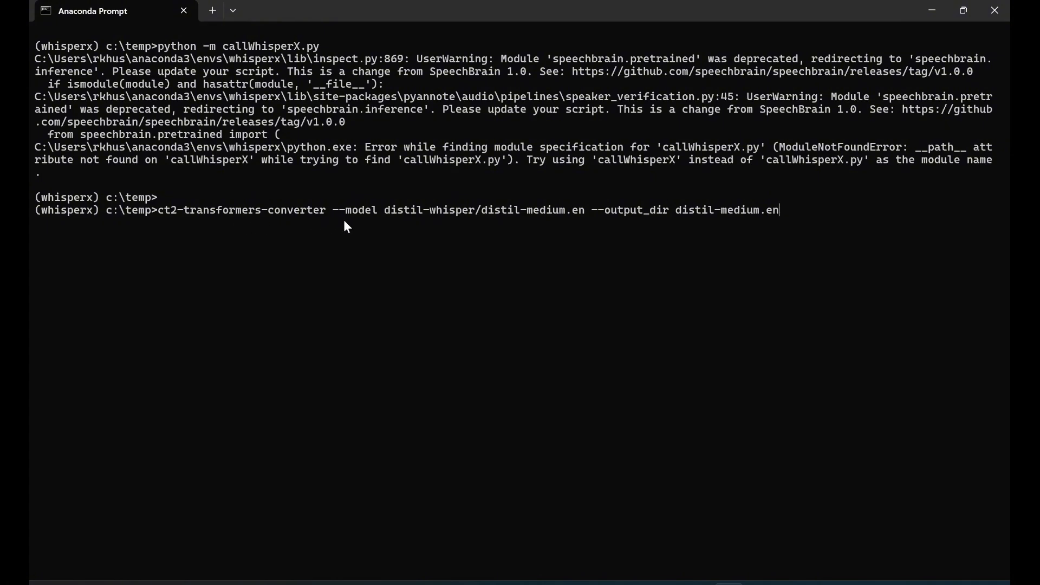
pyautogui.moveTo(335, 224)
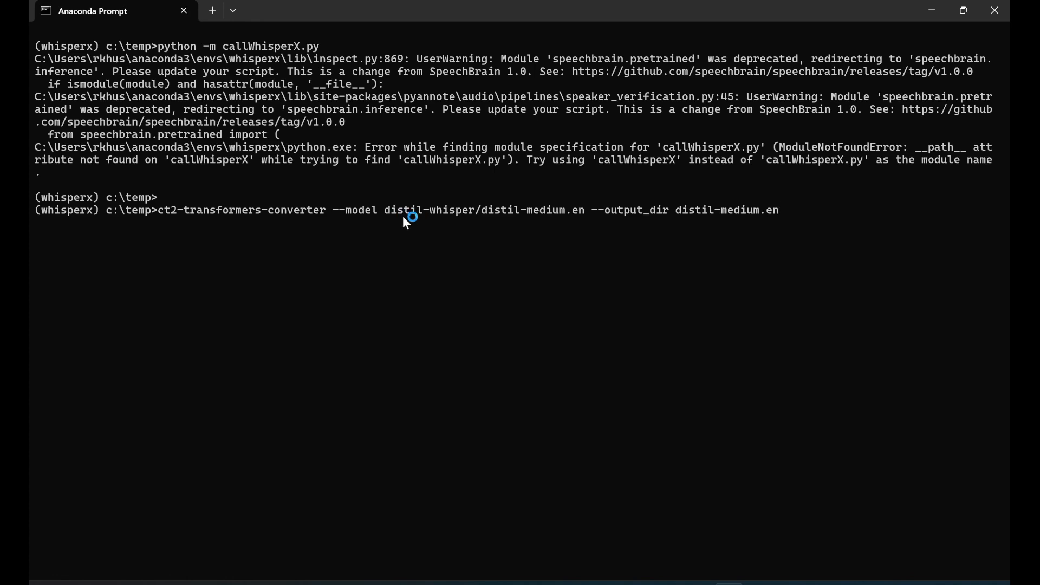
pyautogui.moveTo(512, 215)
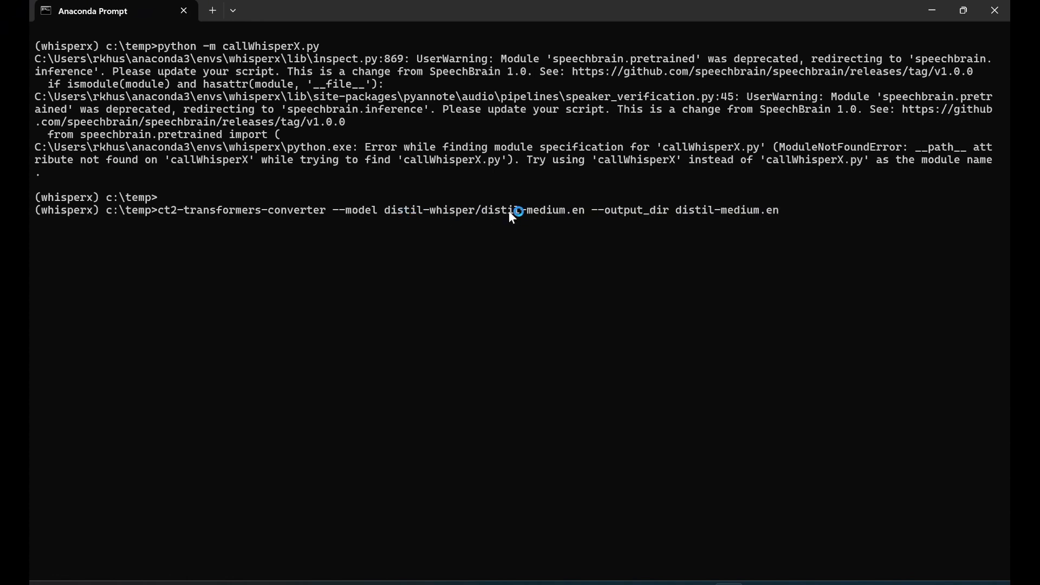
pyautogui.moveTo(590, 215)
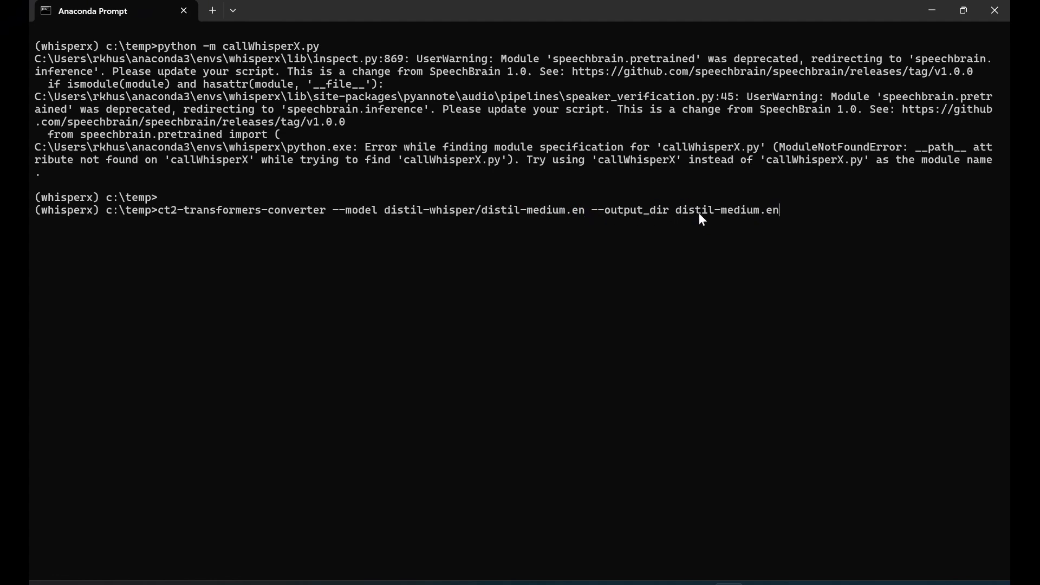
pyautogui.moveTo(655, 222)
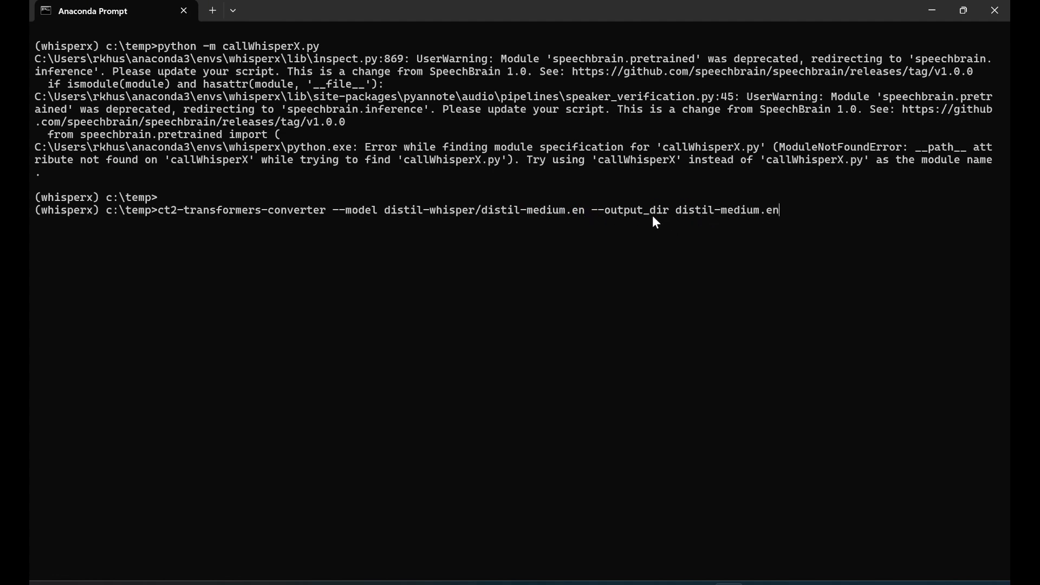
pyautogui.moveTo(782, 230)
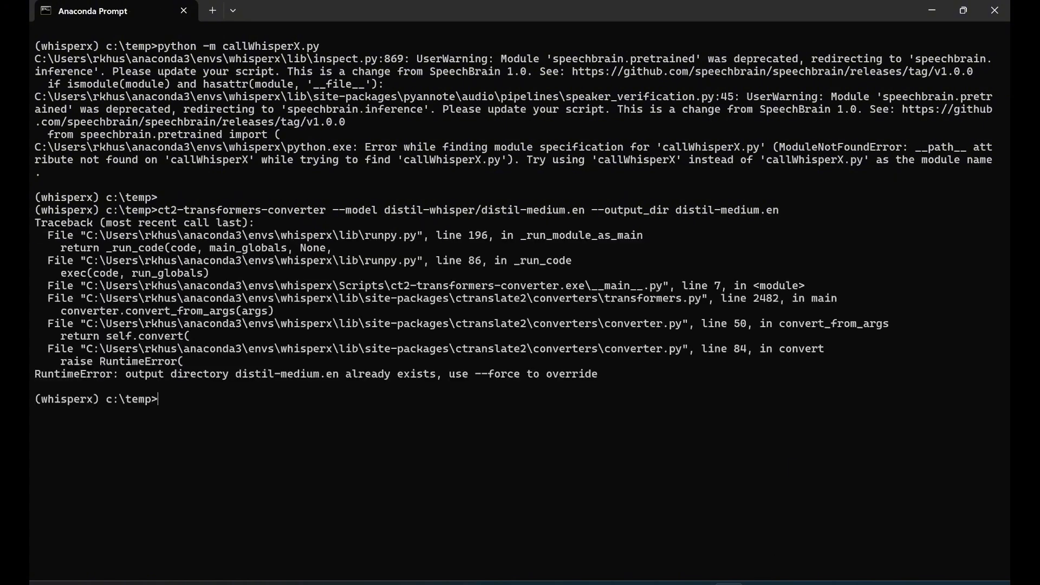
pyautogui.moveTo(368, 411)
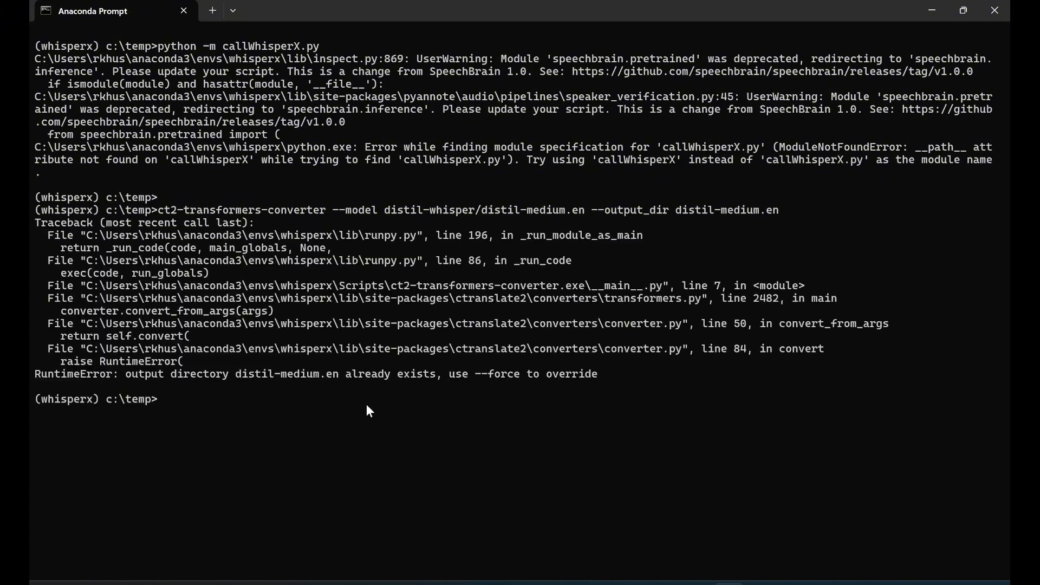
pyautogui.moveTo(250, 388)
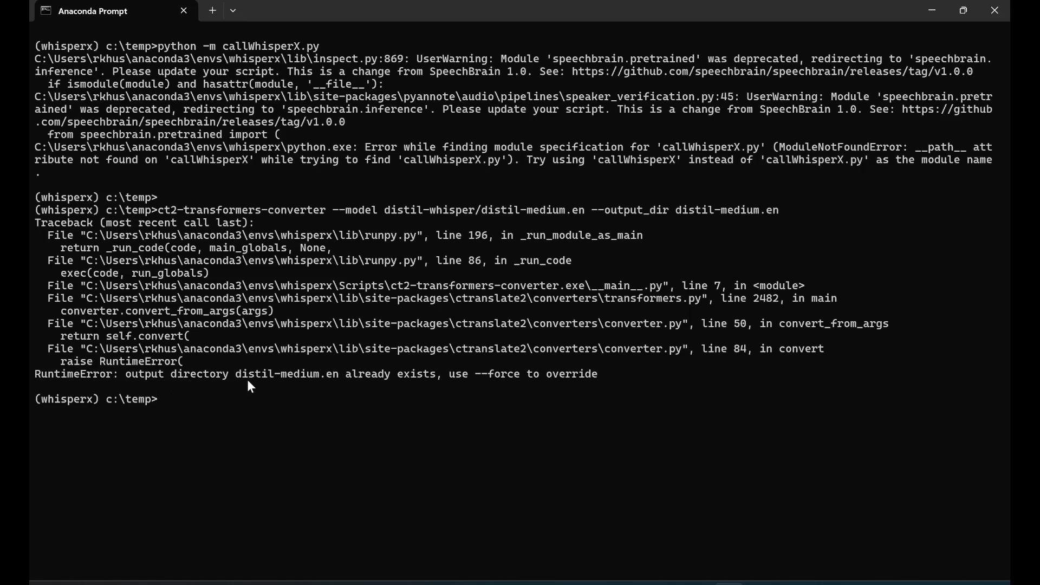
pyautogui.moveTo(355, 396)
pyautogui.write('ct2-transformers-converter --model distil-whisper/distil-medium.en --output_dir distil-medium.en --force')
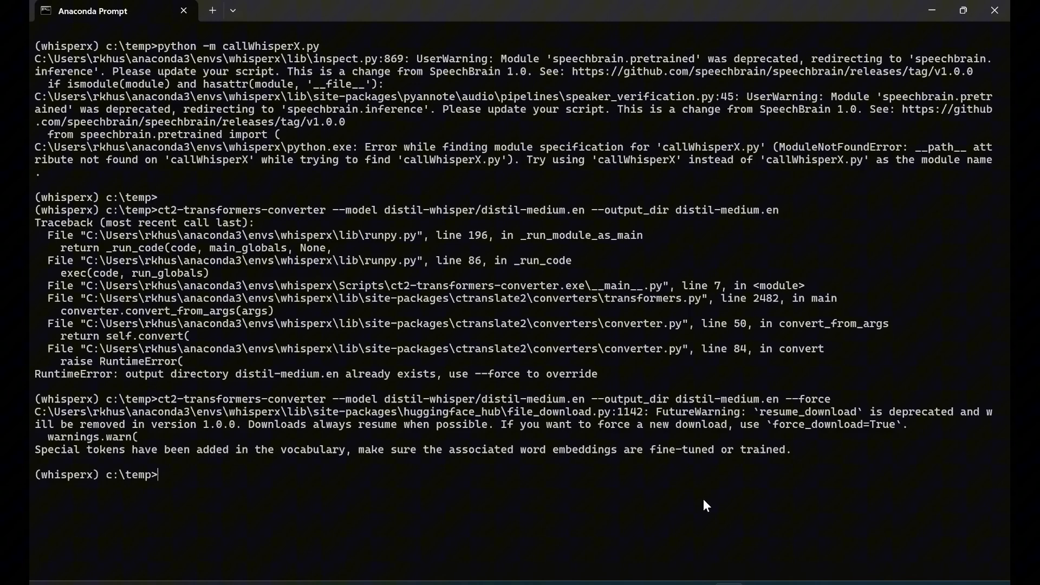
pyautogui.moveTo(689, 427)
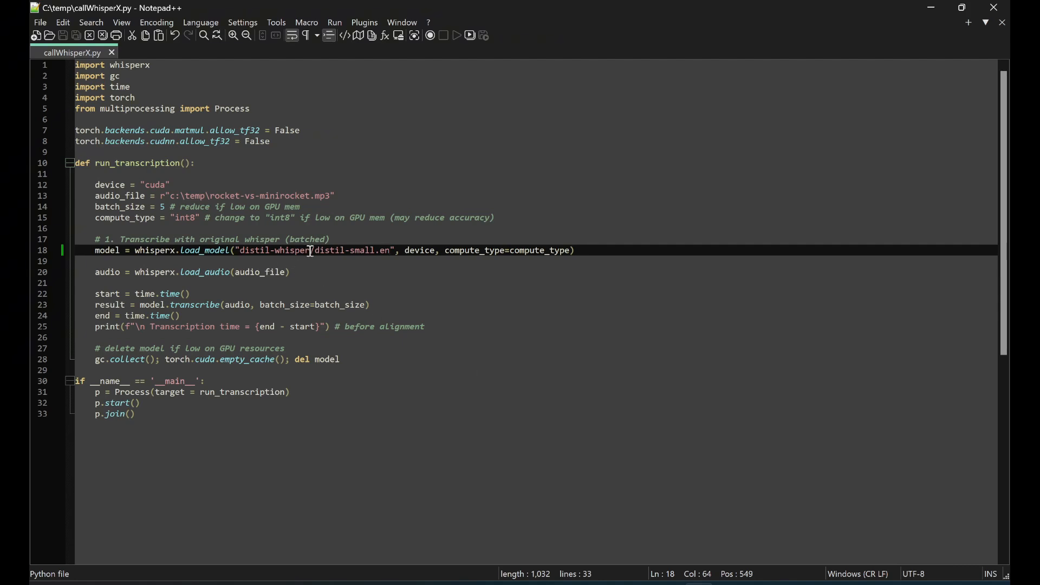
# Replace the distil-small.en model string on line 18 with distil-medium.en
pyautogui.moveTo(240, 251); pyautogui.dragTo(387, 250)
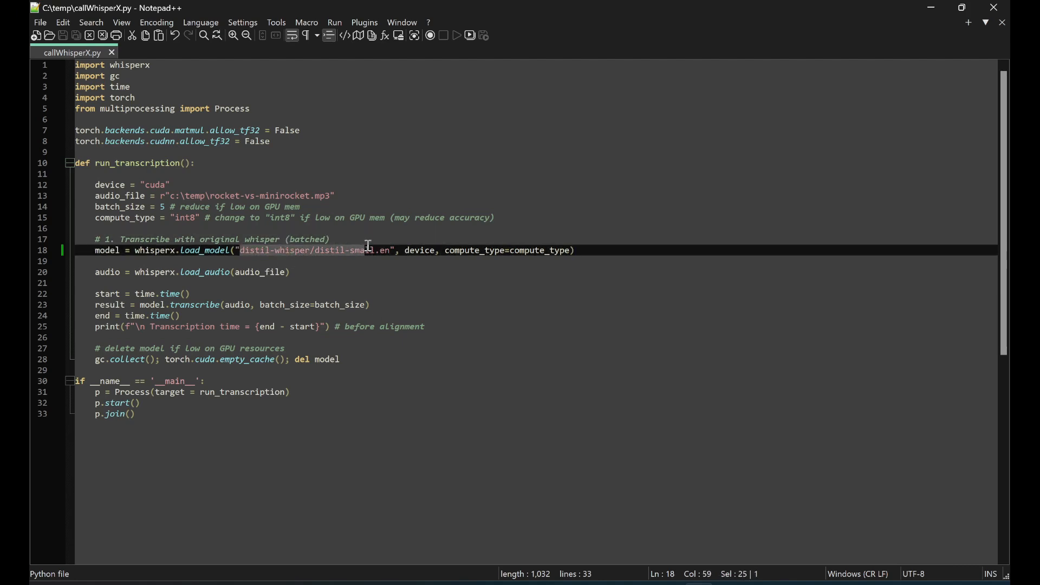
pyautogui.write('distil-medium.en')
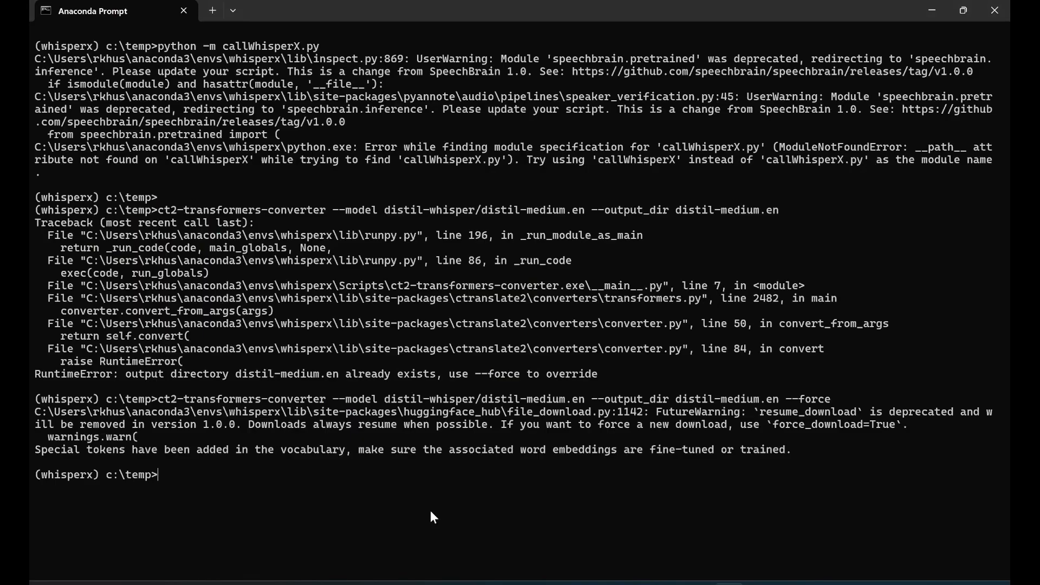
# Run python -m callWhisperX with distil-medium.en, timing about 31.76 seconds
pyautogui.write('python -m callWhisperX.py')
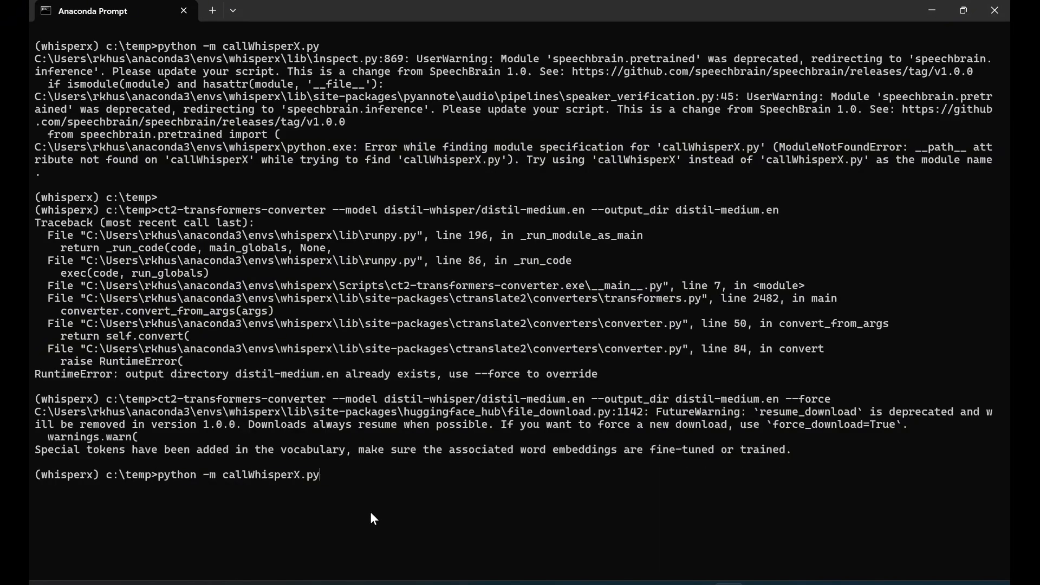
pyautogui.press('BackSpace')
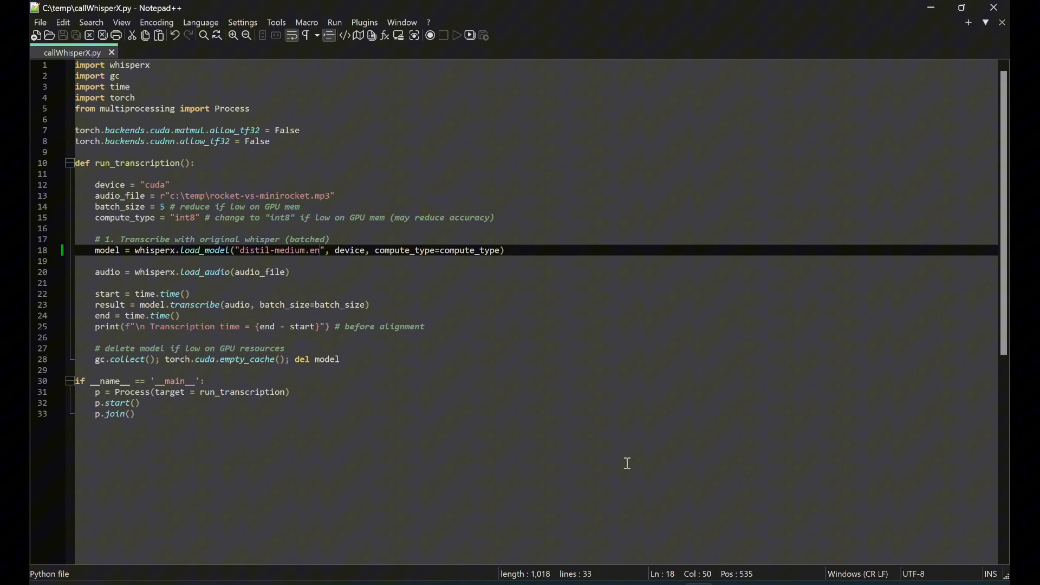
pyautogui.moveTo(310, 298)
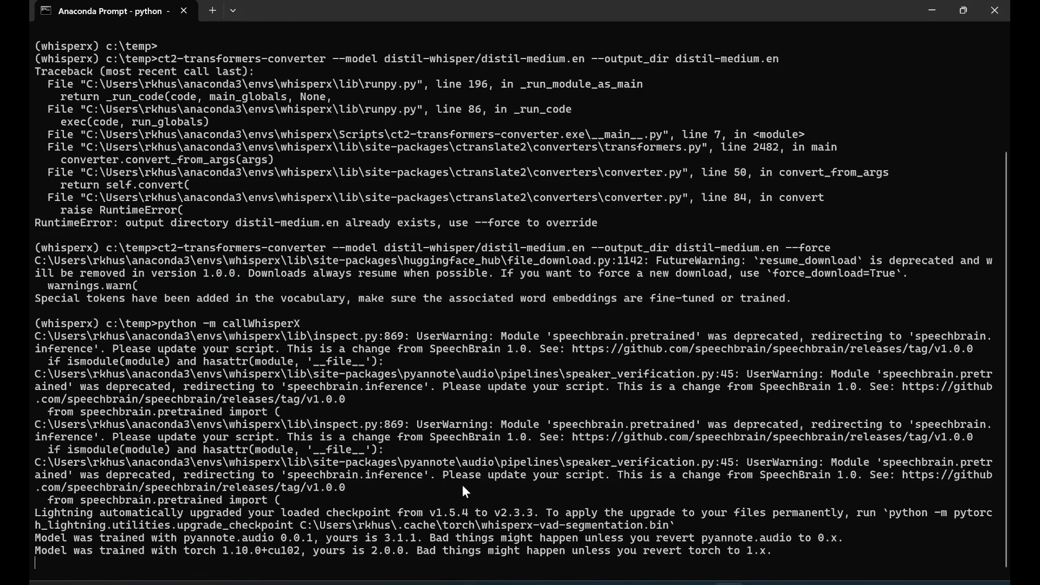
pyautogui.moveTo(429, 498)
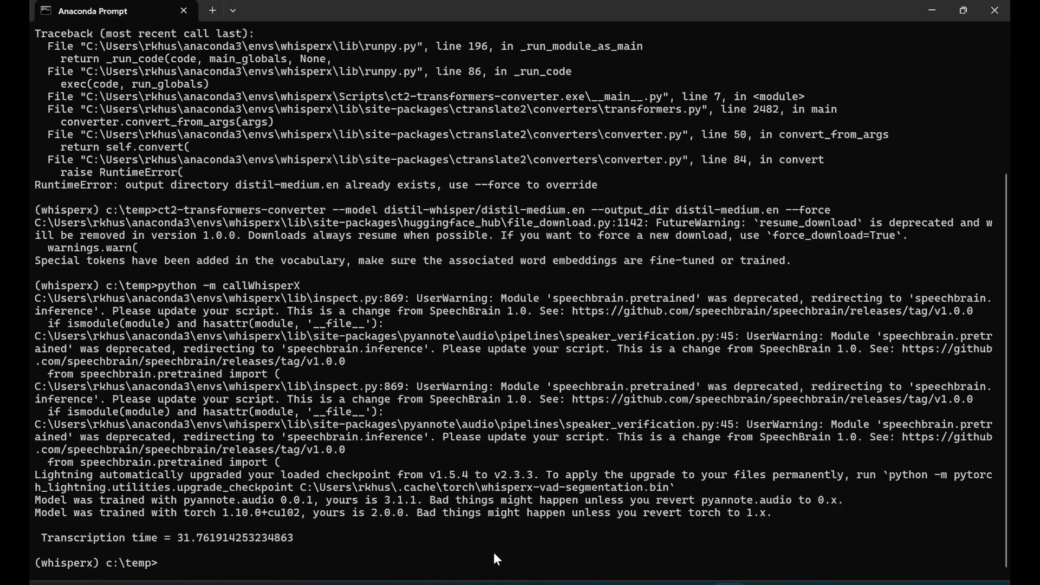
# Run python -m callWhisperX with distil-small.en, failing on a missing model.bin
pyautogui.write('python -m callWhisperX')
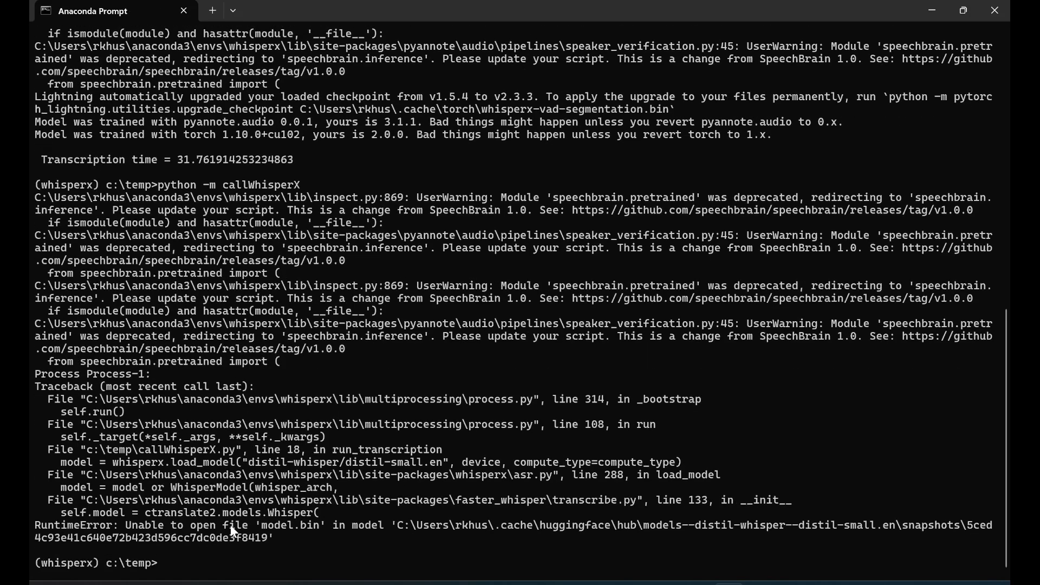
pyautogui.moveTo(393, 540)
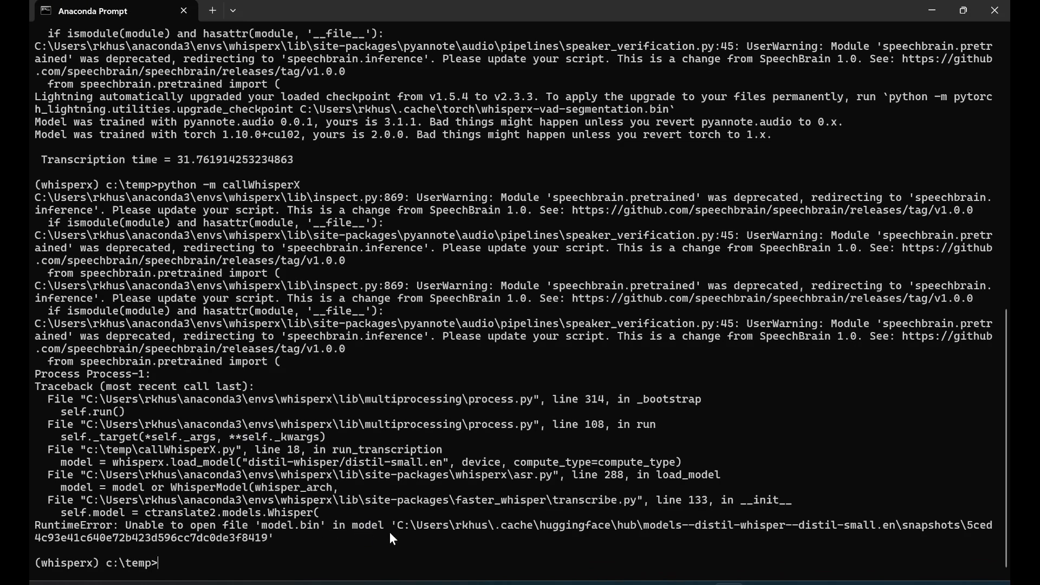
pyautogui.moveTo(501, 542)
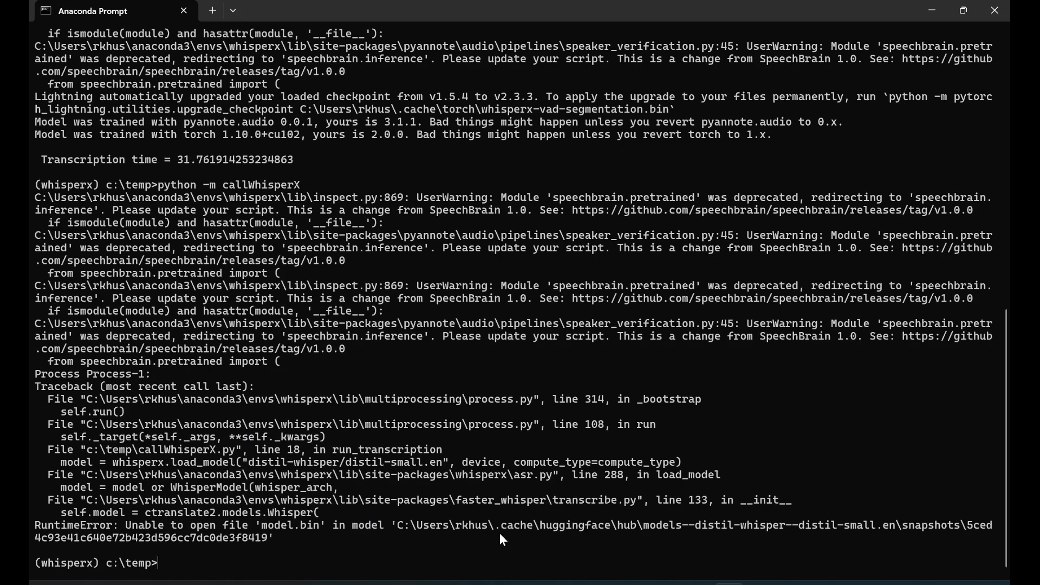
pyautogui.moveTo(664, 540)
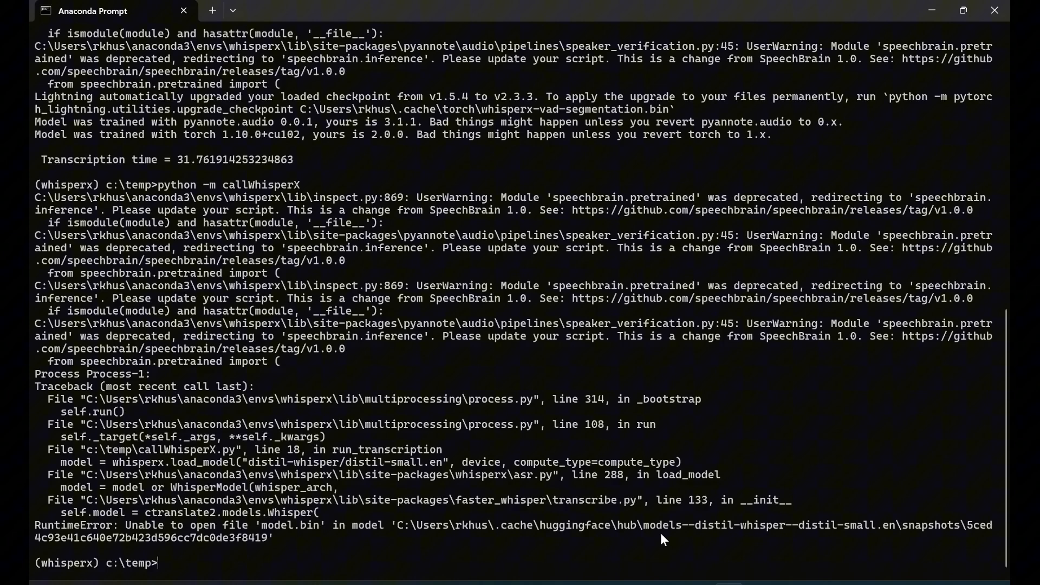
pyautogui.moveTo(861, 544)
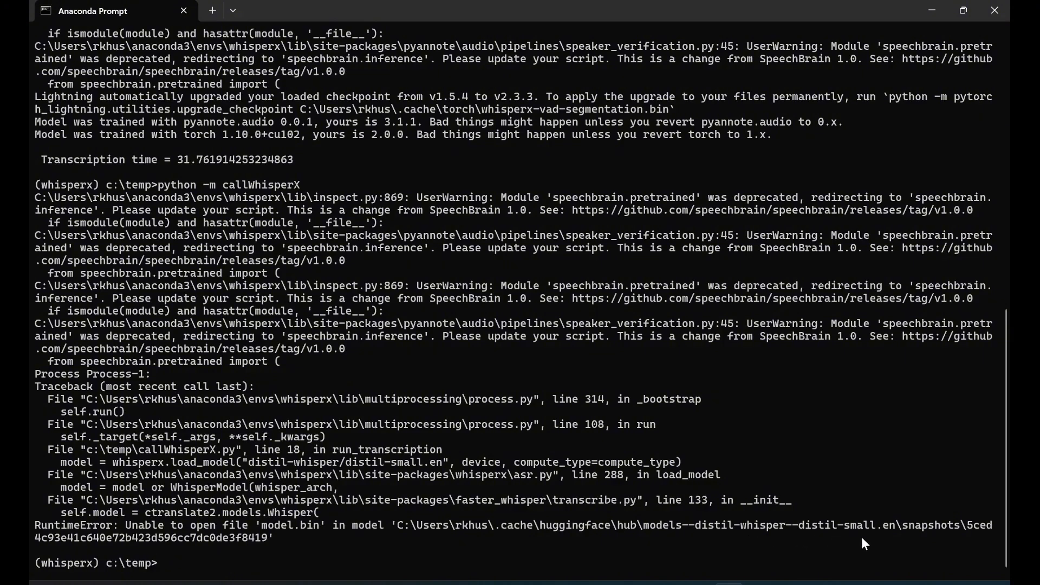
pyautogui.write('python -m callWhisperX')
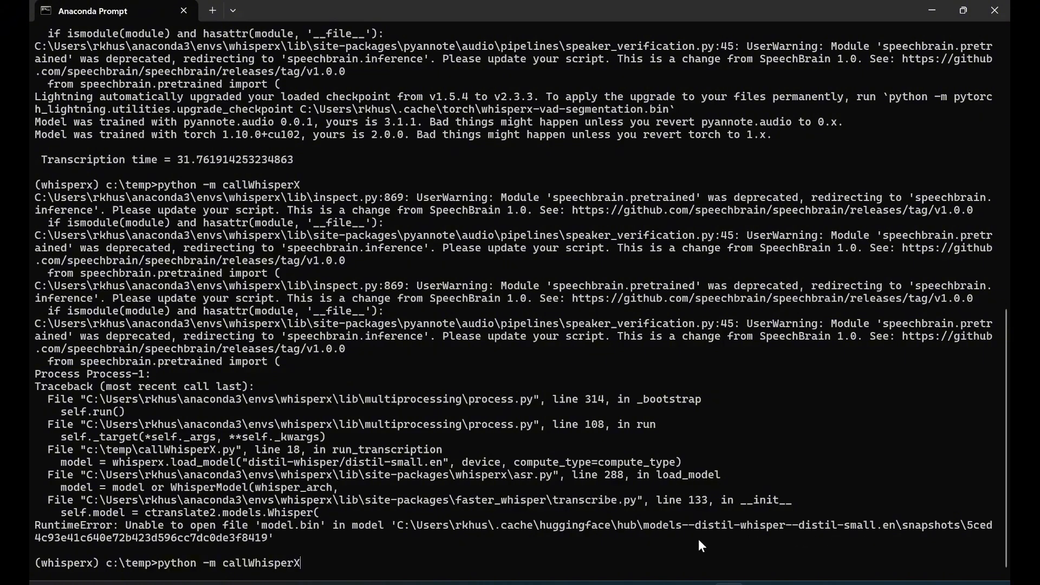
# Run ct2-transformers-converter for distil-whisper/distil-small.en into a distil-small.en folder
pyautogui.write('ct2-transformers-converter --model distil-whisper/distil-medium.en --output_dir distil-medium.en --force')
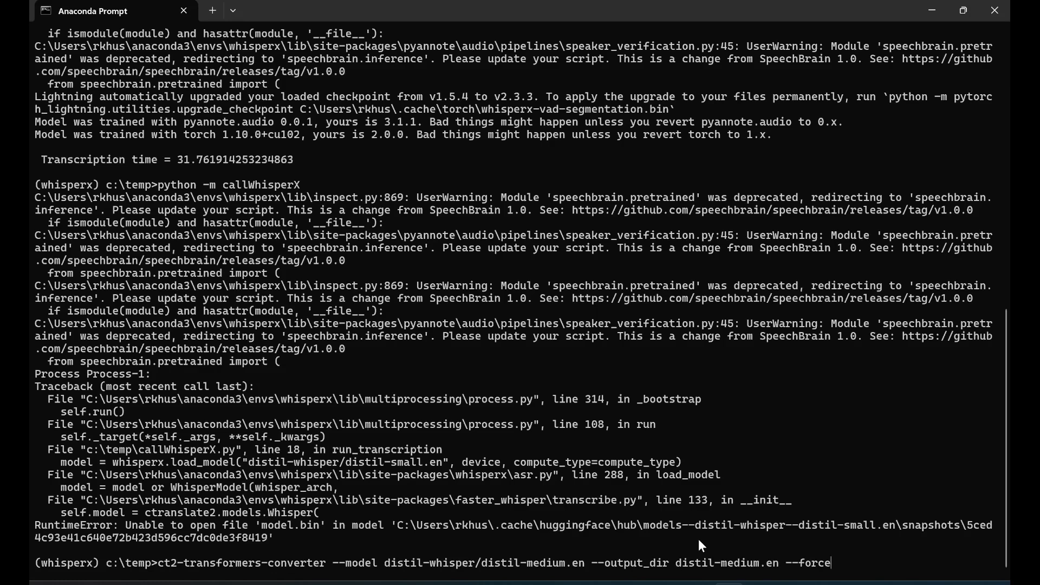
pyautogui.moveTo(221, 572)
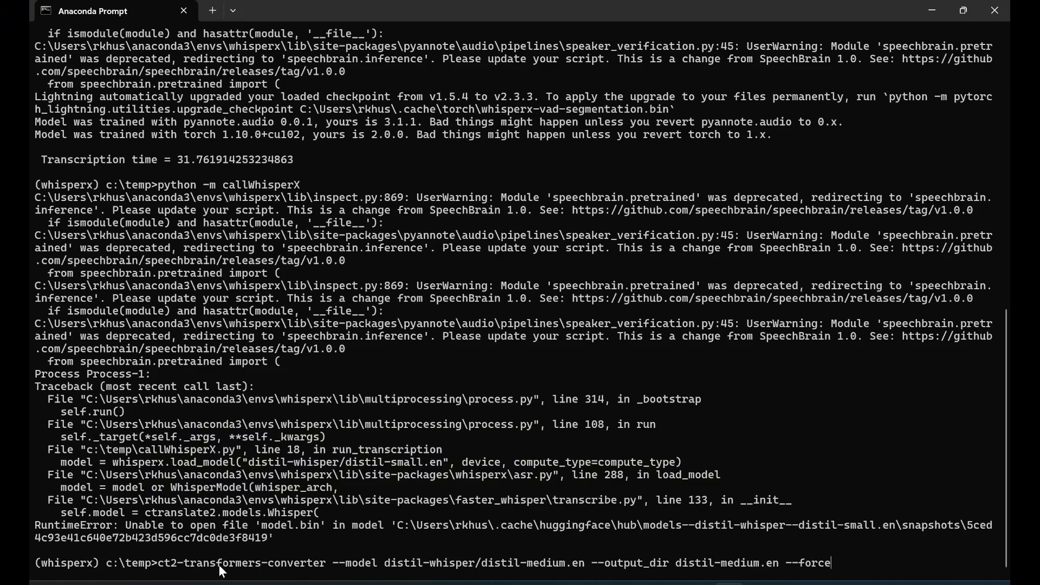
pyautogui.moveTo(278, 577)
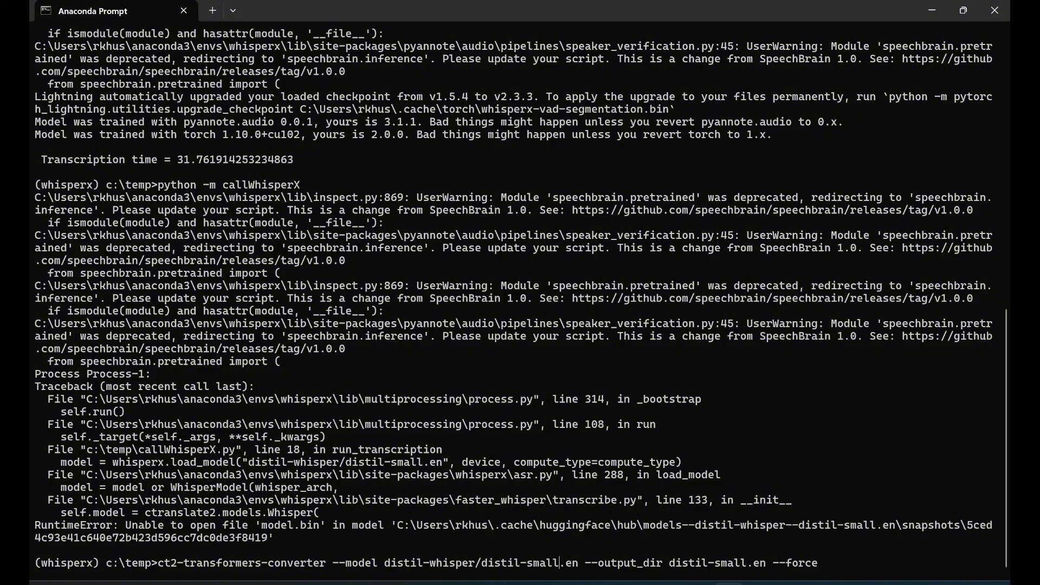
pyautogui.moveTo(401, 578)
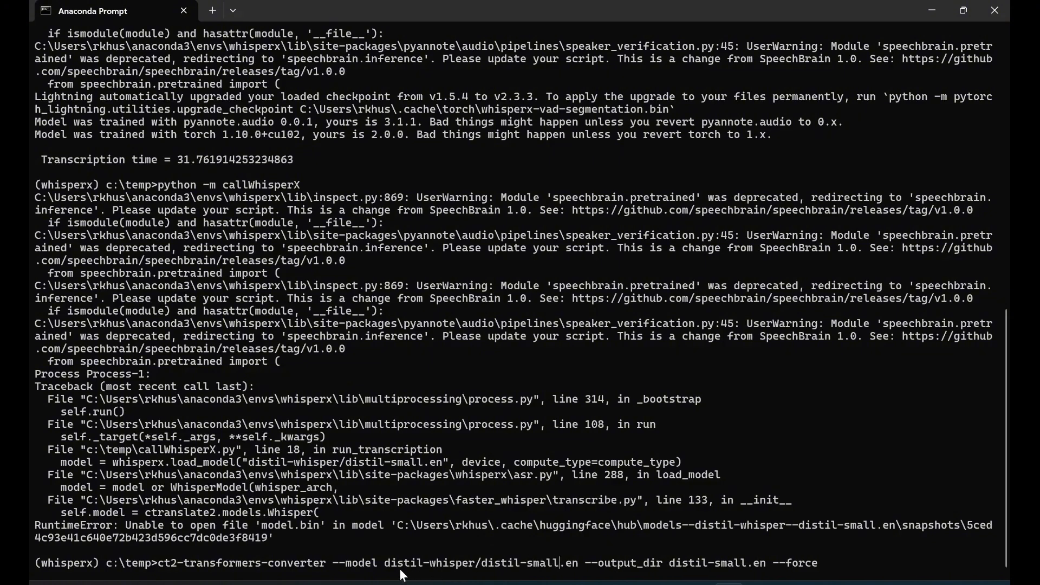
pyautogui.moveTo(492, 564)
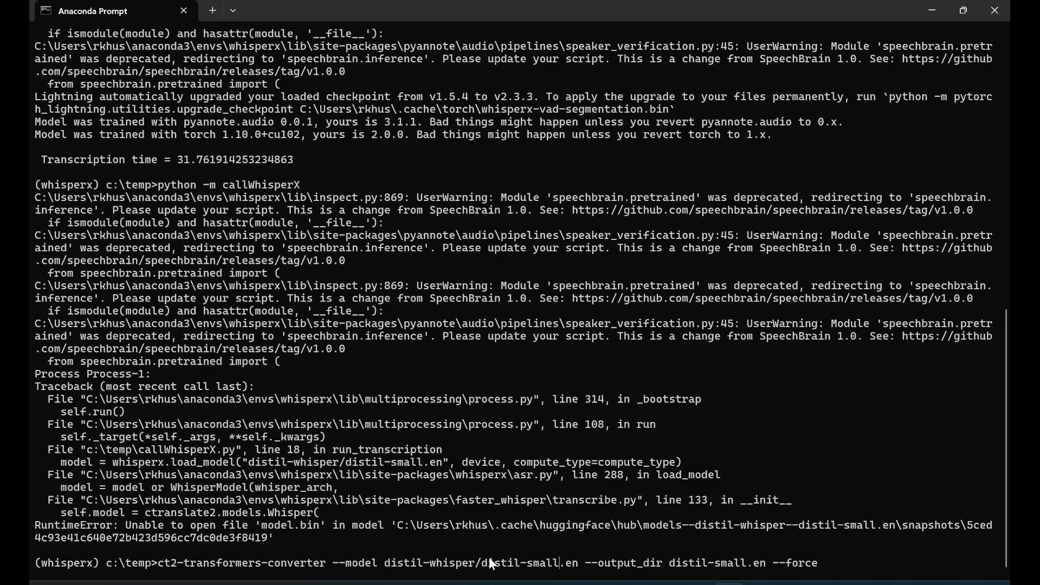
pyautogui.press('Enter')
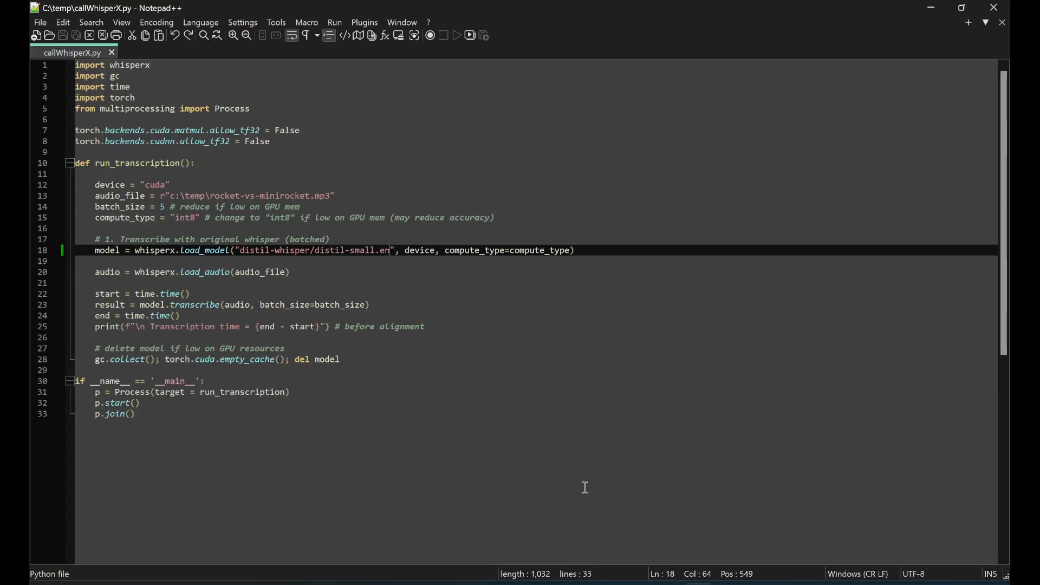
# Set line 18's load_model string to the local distil-small.en folder and save the script
pyautogui.write('medium.en')
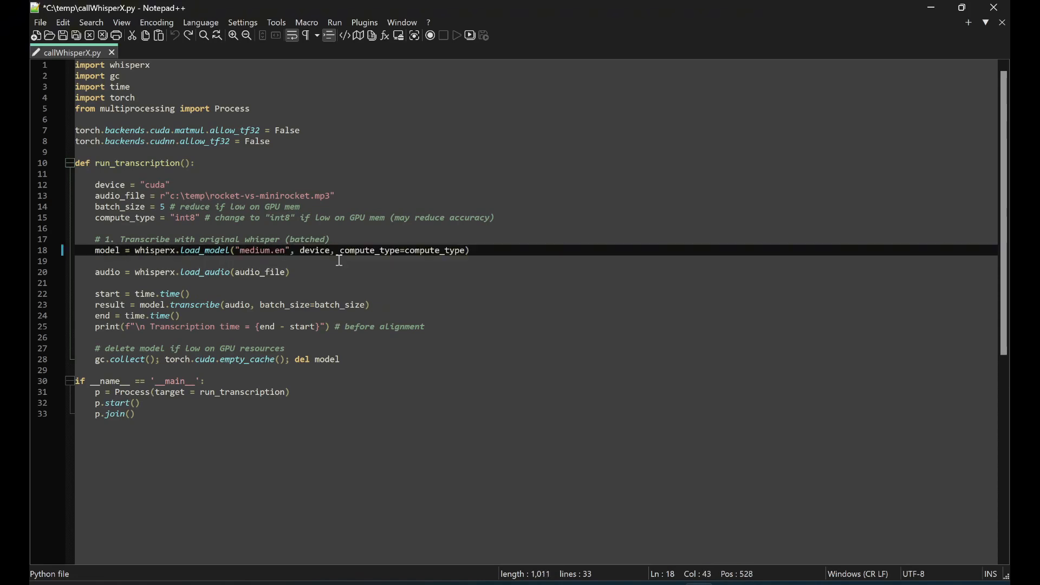
pyautogui.press('BackSpace')
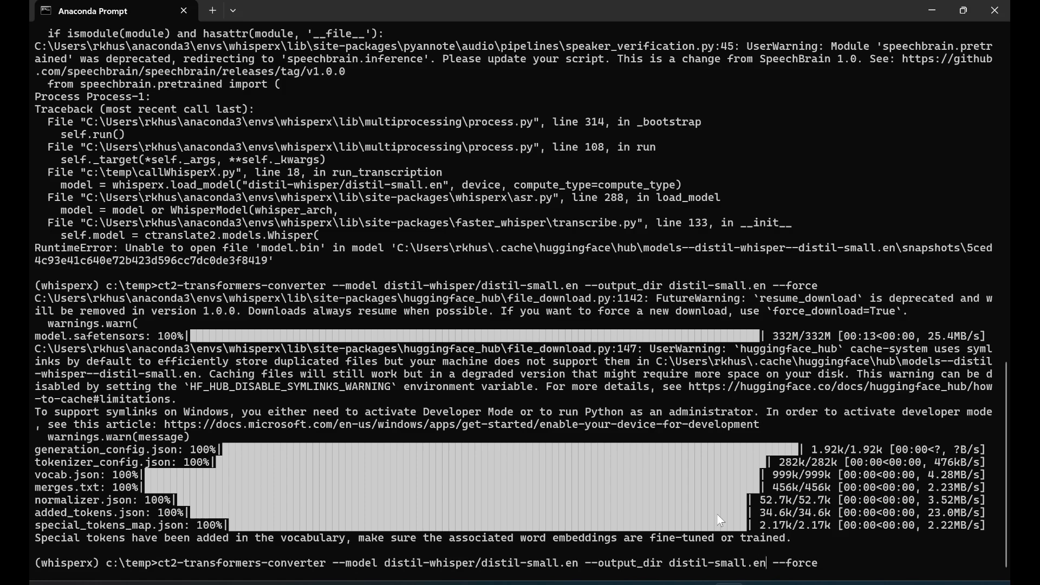
pyautogui.doubleClick(707, 563)
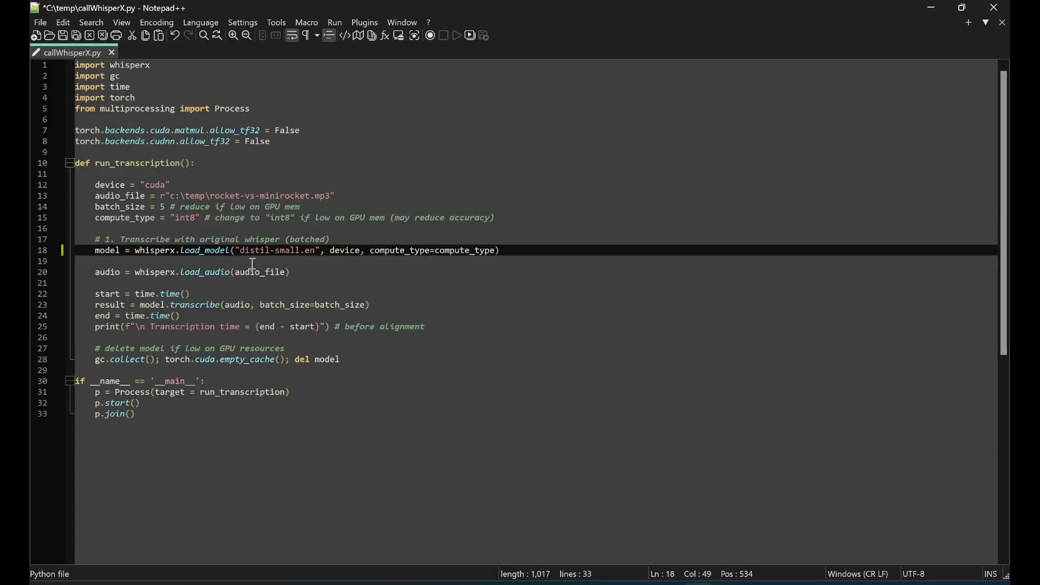
pyautogui.press('ctrl+s')
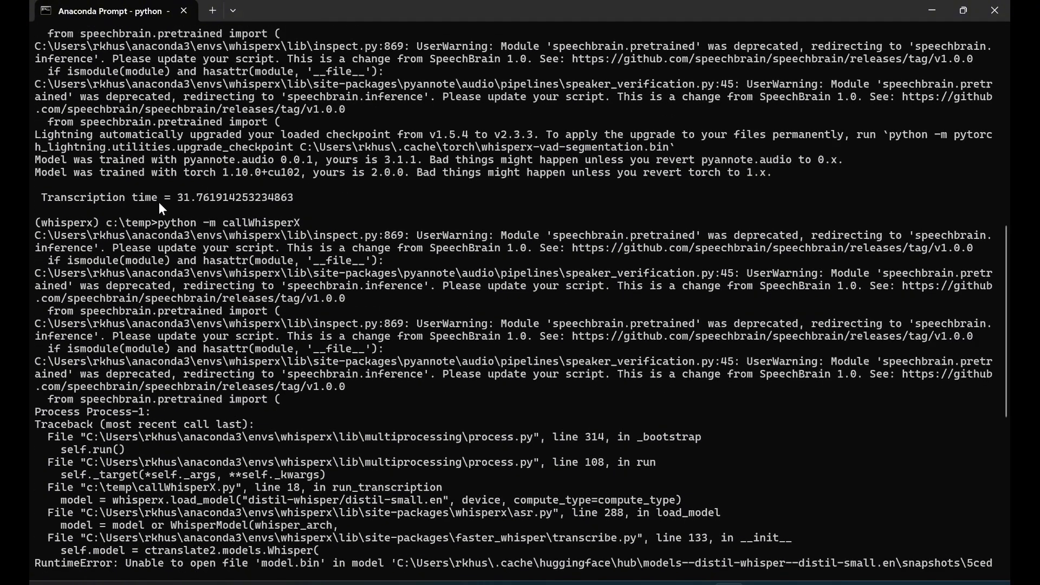
pyautogui.moveTo(299, 206)
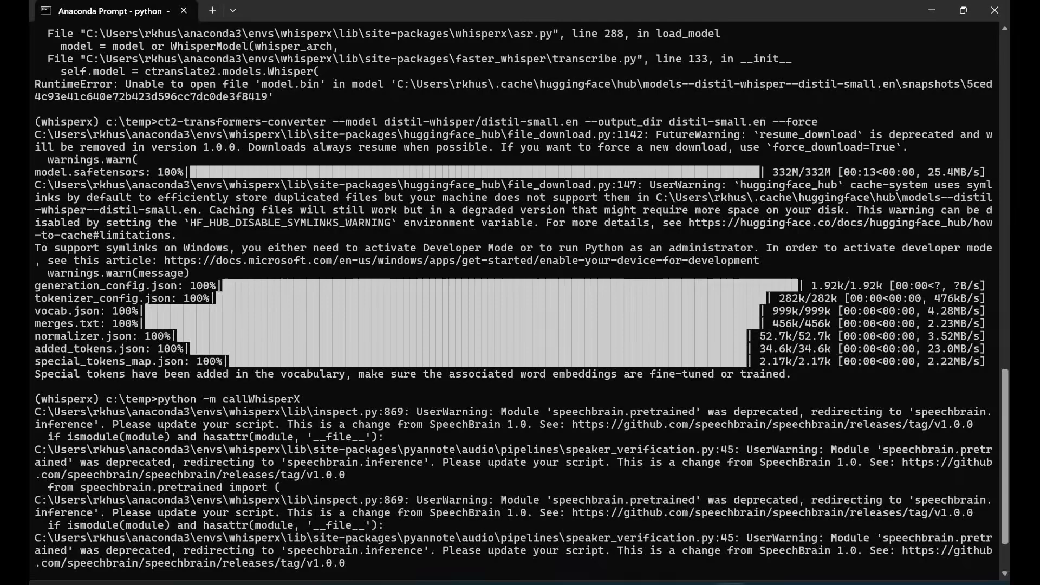
# Run python -m callWhisperX with the converted distil-small.en model, finishing in about 18.62 seconds
pyautogui.scroll(-3)
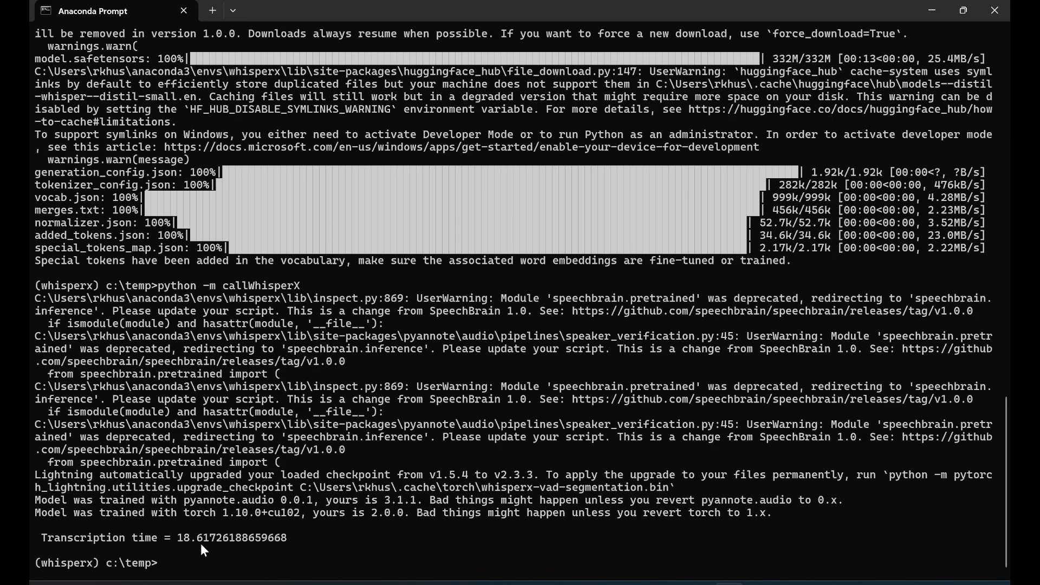
# Run insanely-fast-whisper on c:\temp\rocket-vs-minirocket.mp3 with --model-name openai/whisper-medium.en, correcting the misspelled command
pyautogui.write('insanely-fa')
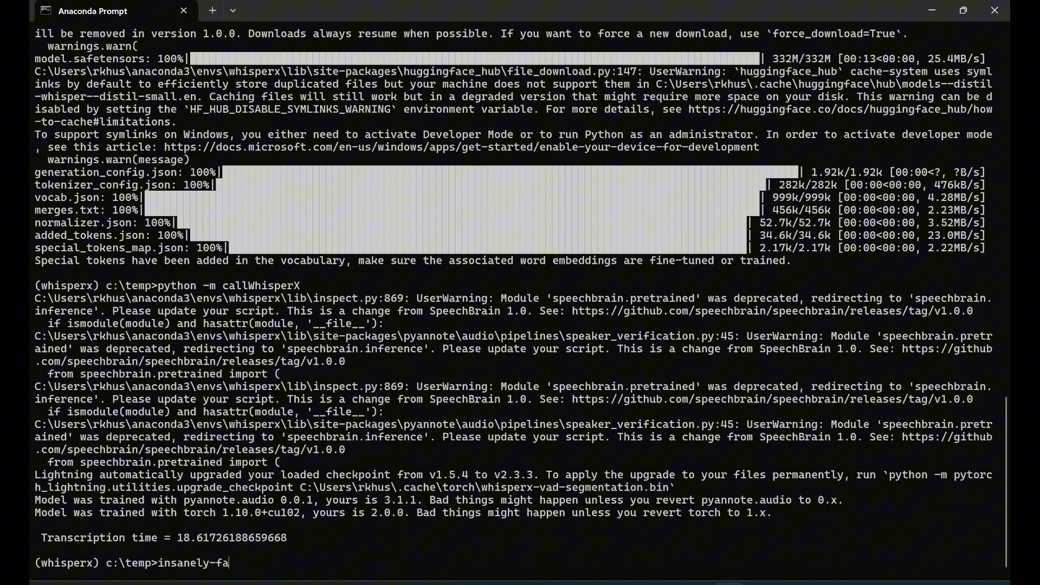
pyautogui.write('st-whiser')
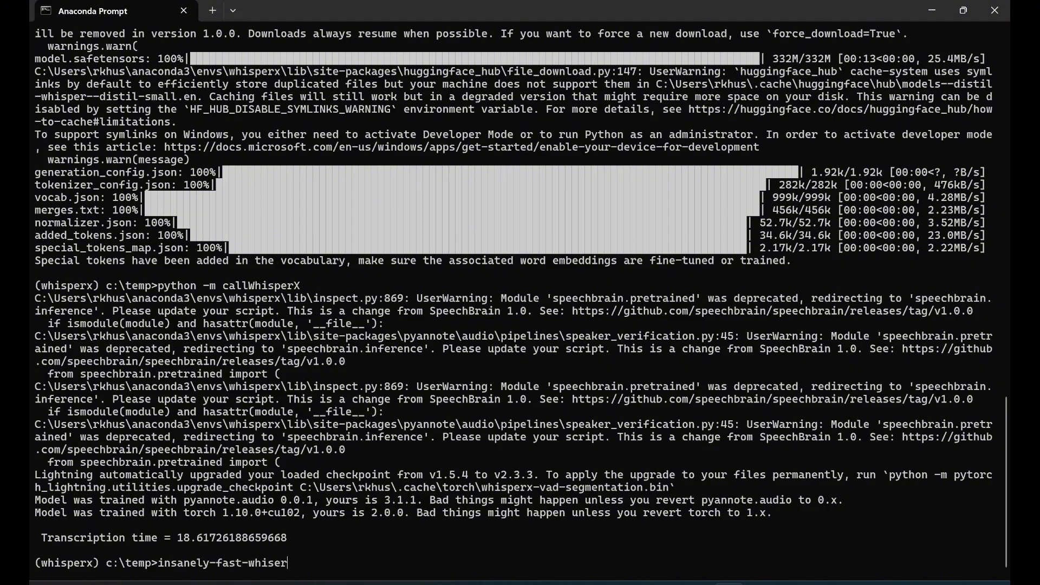
pyautogui.write('--file-name')
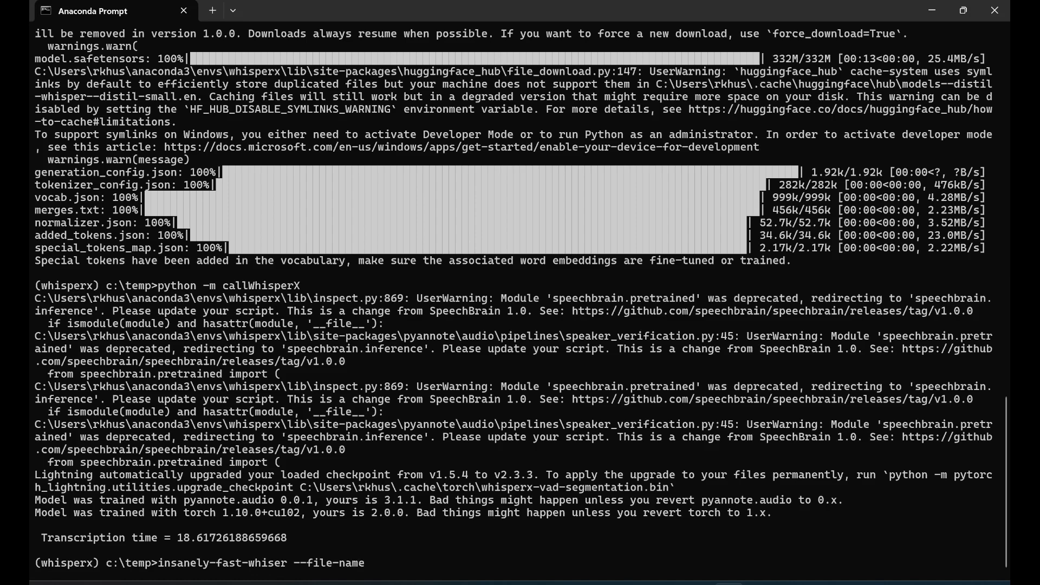
pyautogui.write('"c')
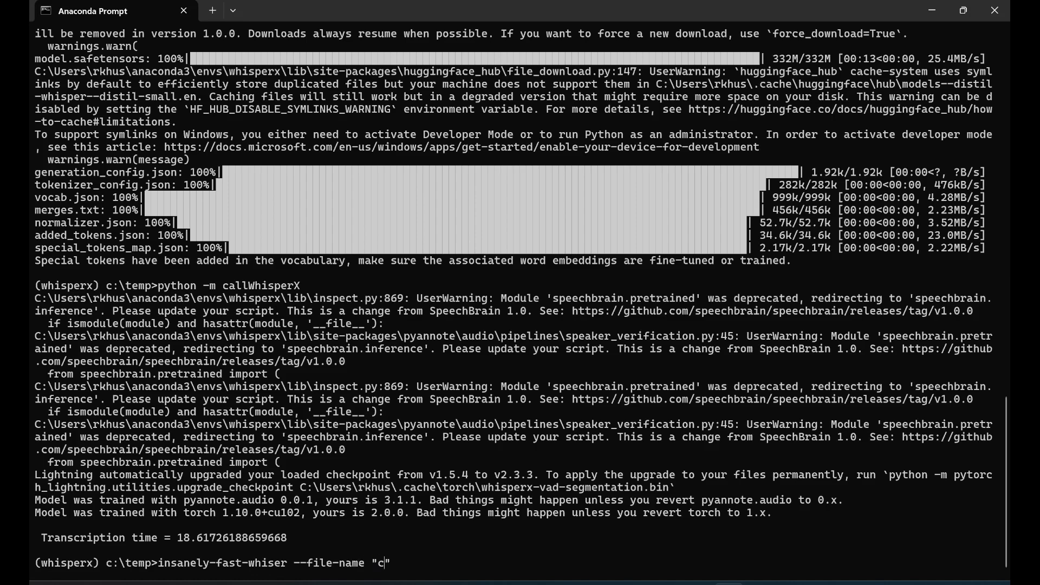
pyautogui.write(':\\temp')
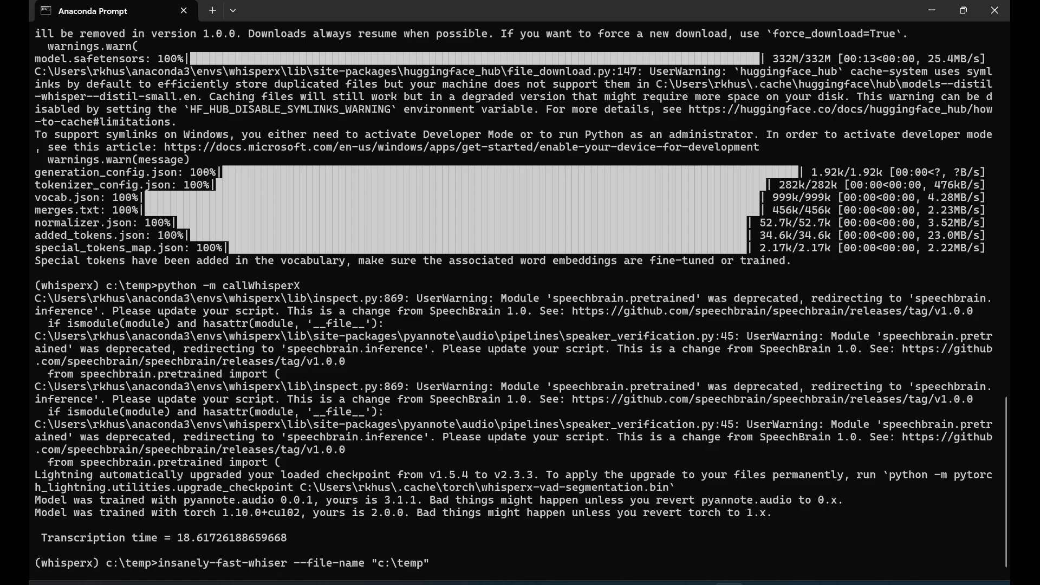
pyautogui.write('rocket-vs-minirocket.mp3')
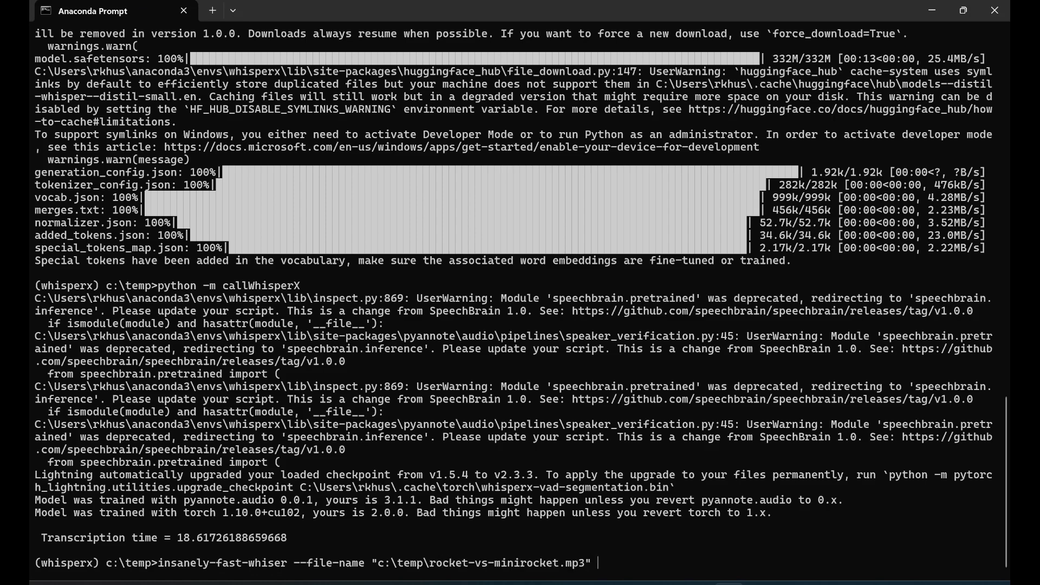
pyautogui.write('--model-')
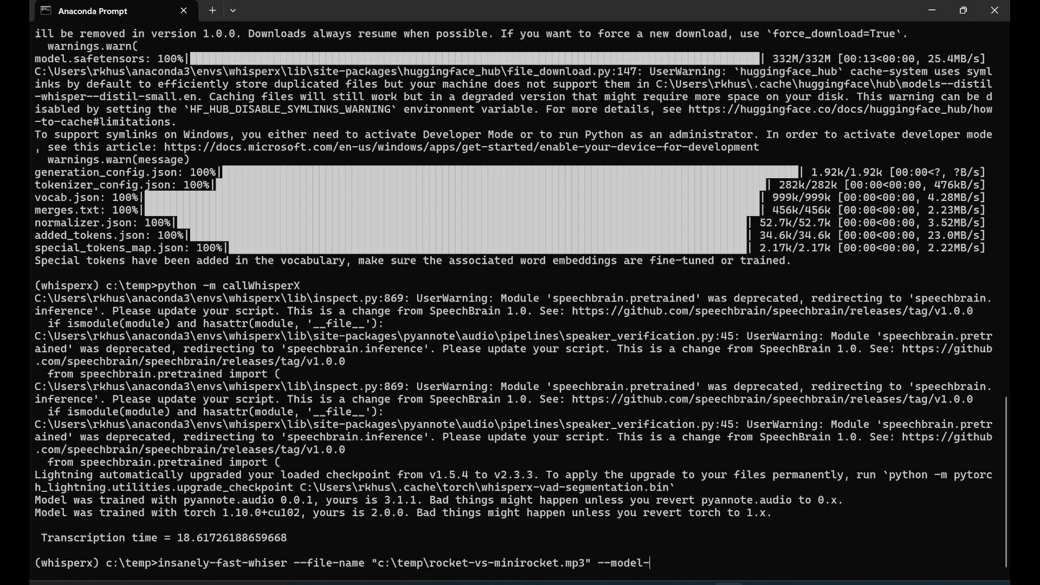
pyautogui.write('name')
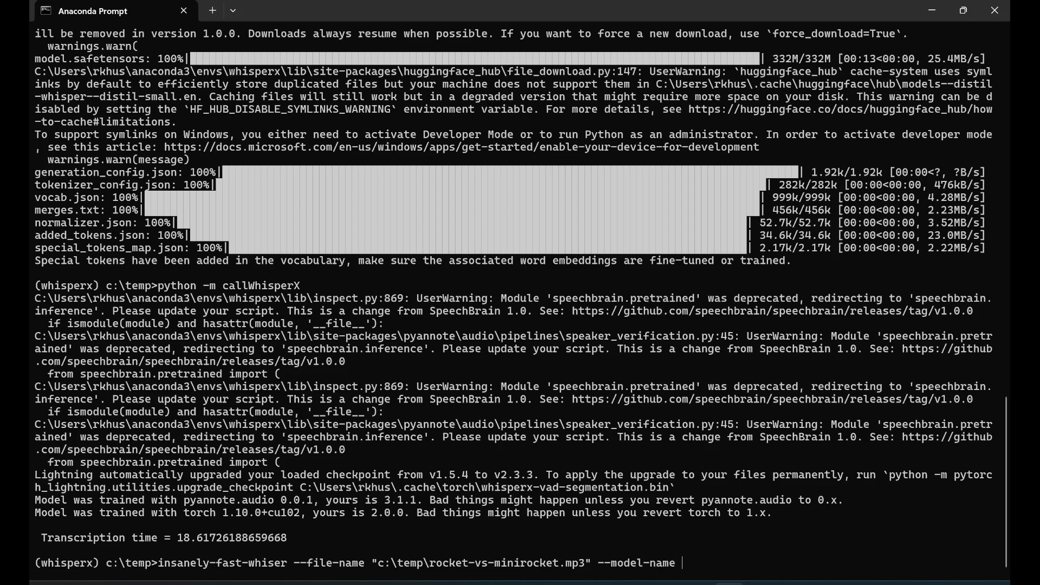
pyautogui.write('openai/')
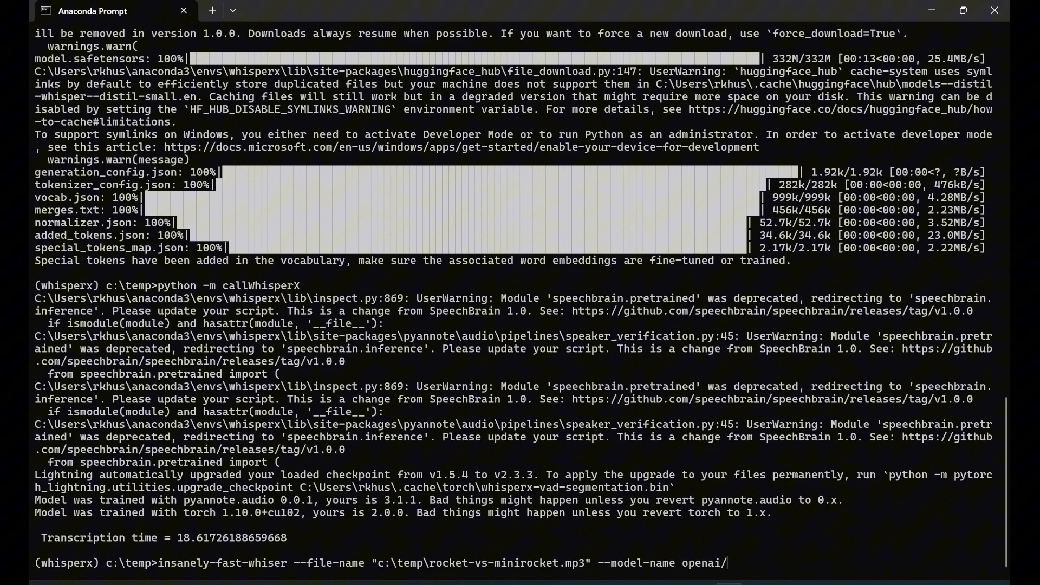
pyautogui.write('whisper-medi')
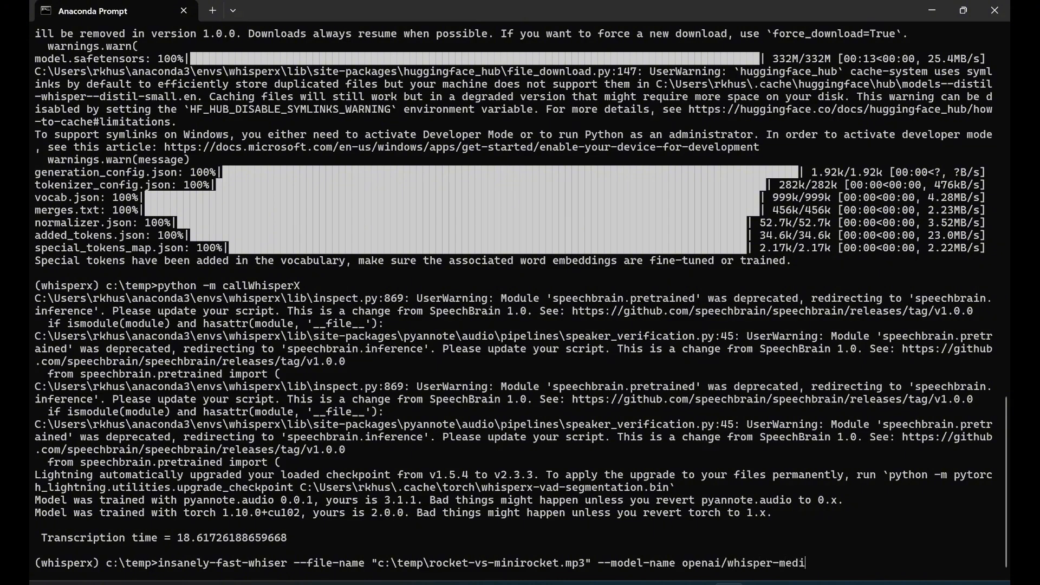
pyautogui.write('um.en')
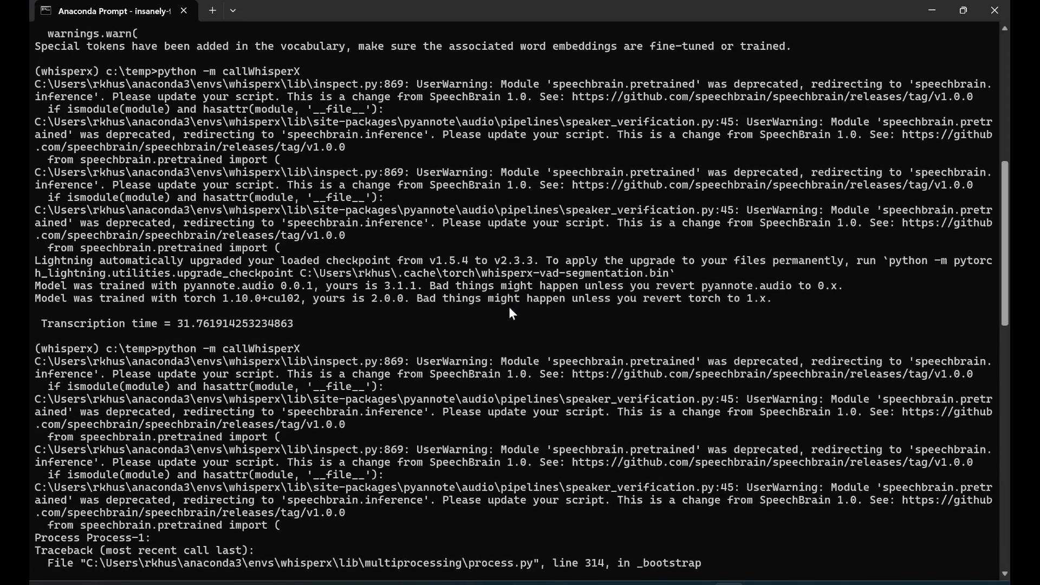
pyautogui.scroll(-3)
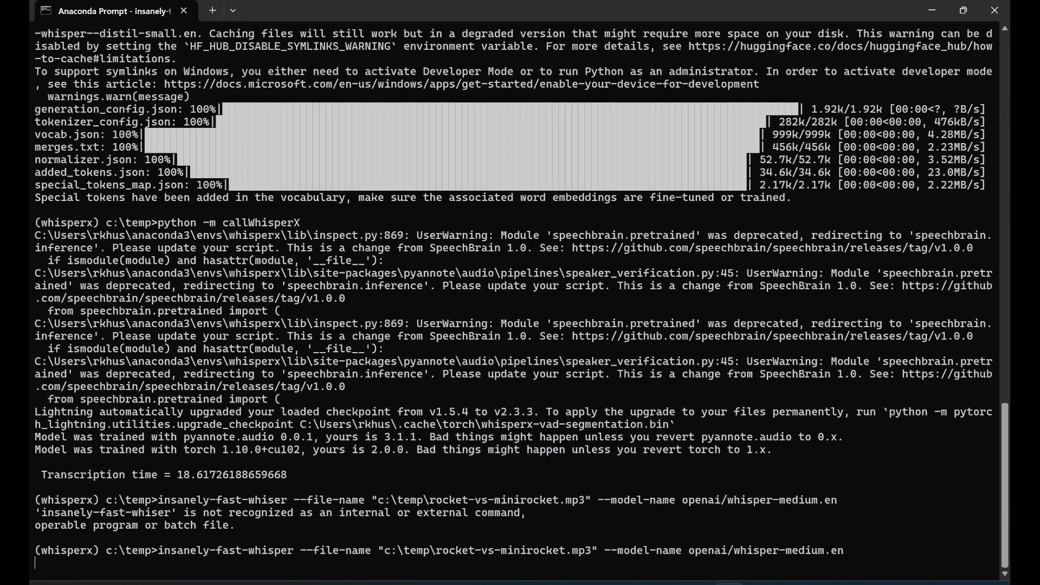
pyautogui.moveTo(211, 475)
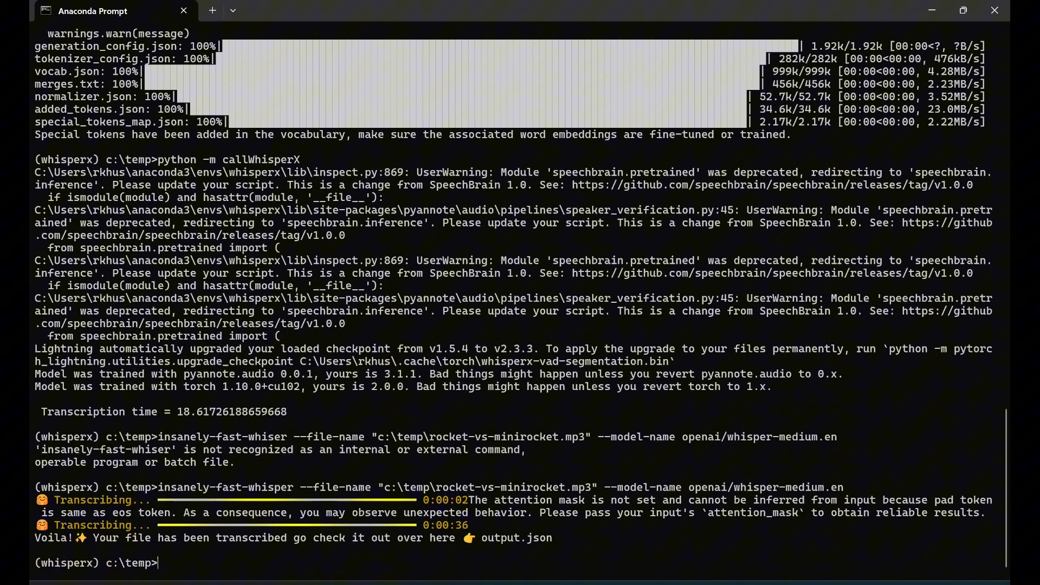
pyautogui.moveTo(195, 473)
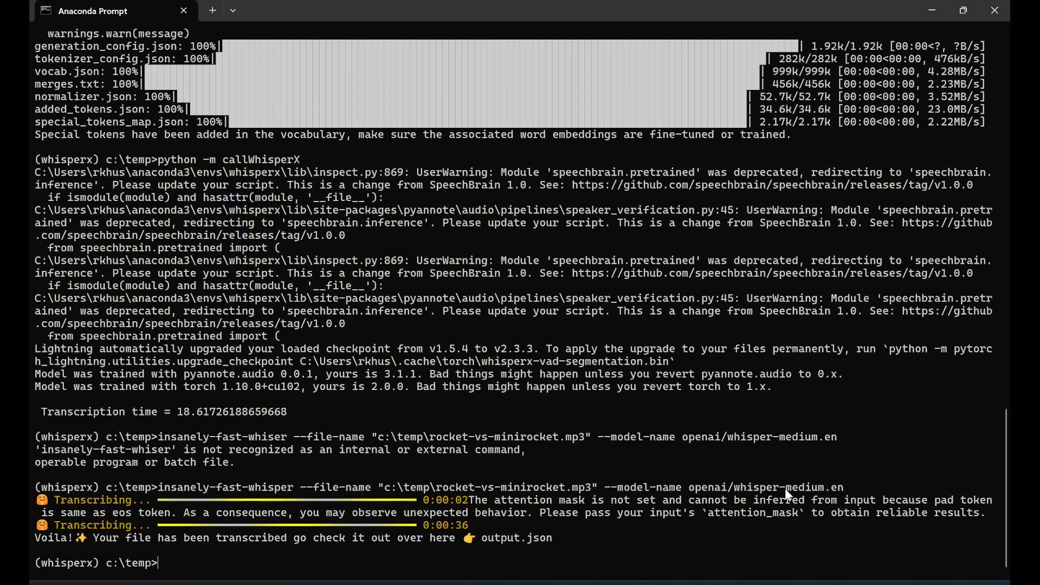
pyautogui.moveTo(466, 543)
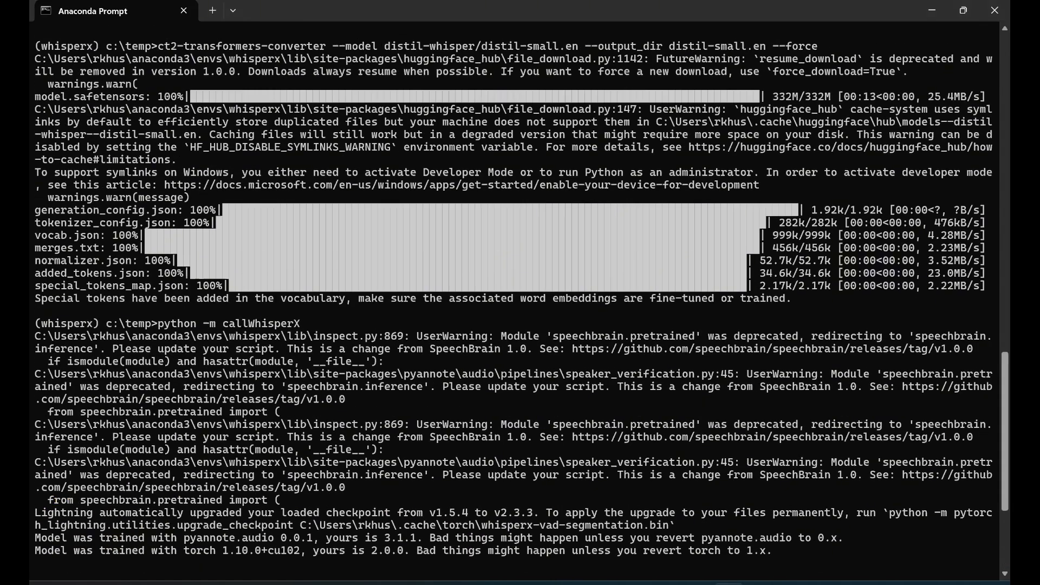
# Rerun insanely-fast-whisper on rocket-vs-minirocket.mp3 with --model-name openai/whisper-small.en, finishing in 19 seconds
pyautogui.scroll(-3)
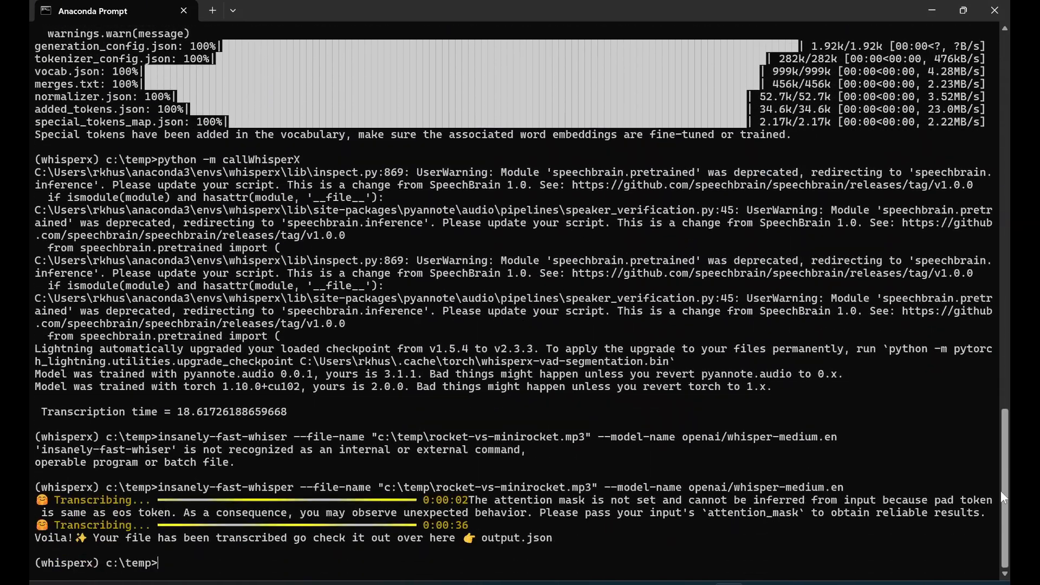
pyautogui.moveTo(222, 573)
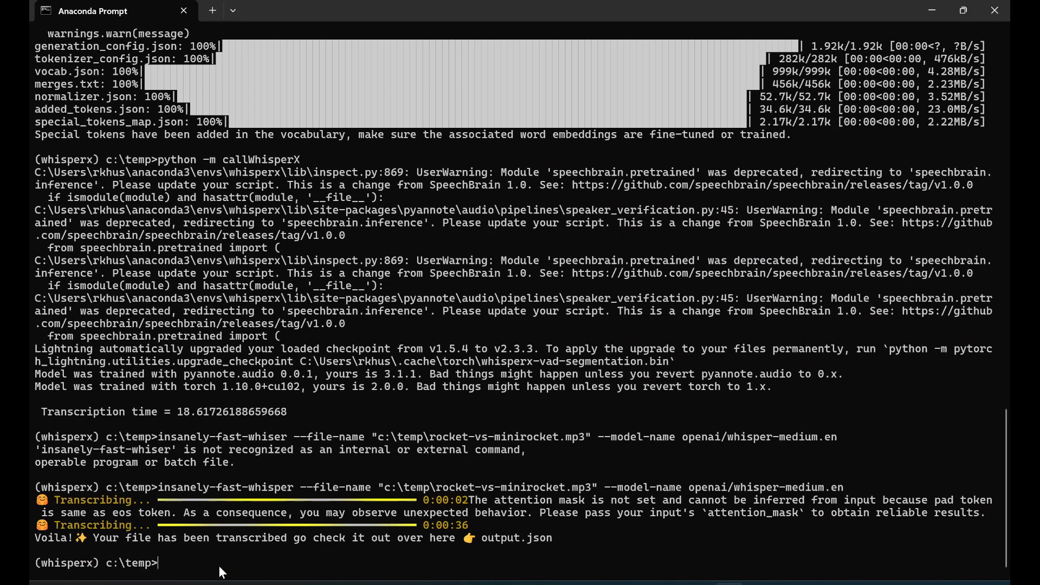
pyautogui.write('insanely-fast-whisper --file-name "c:\\temp\\rocket-vs-minirocket.mp3" --model-name openai/whisper-me.en')
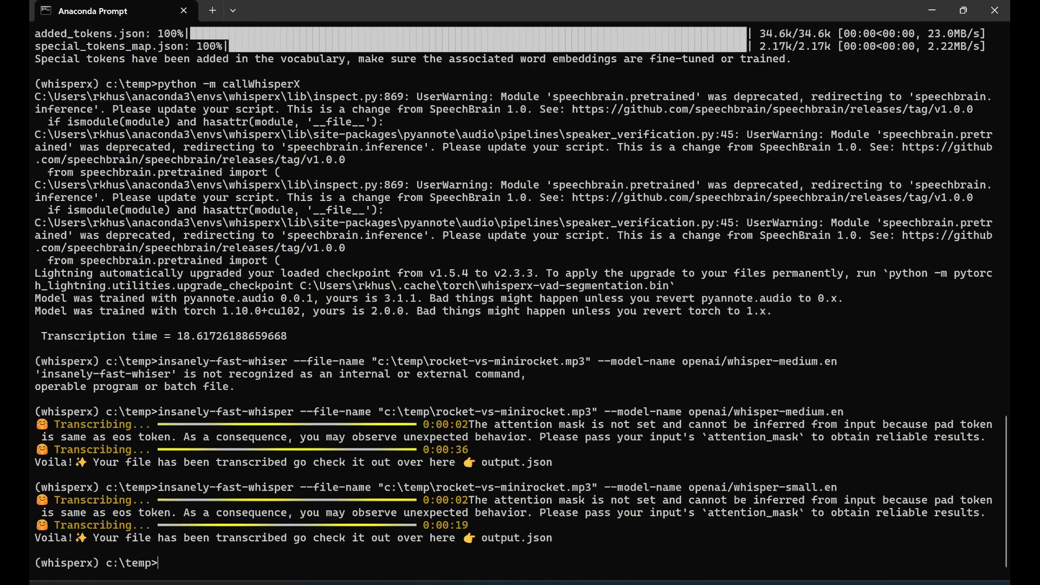
pyautogui.moveTo(467, 540)
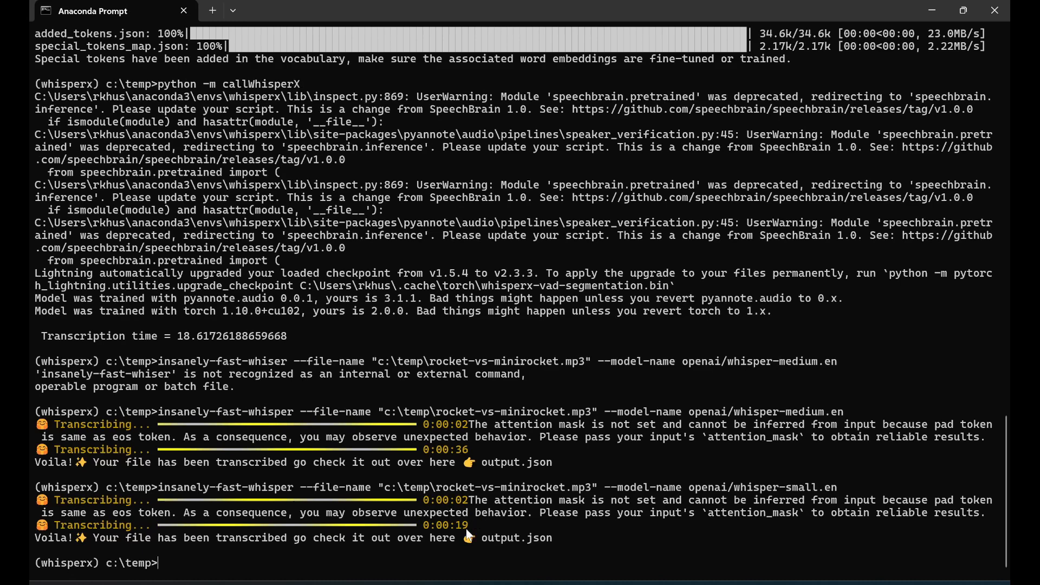
pyautogui.moveTo(202, 350)
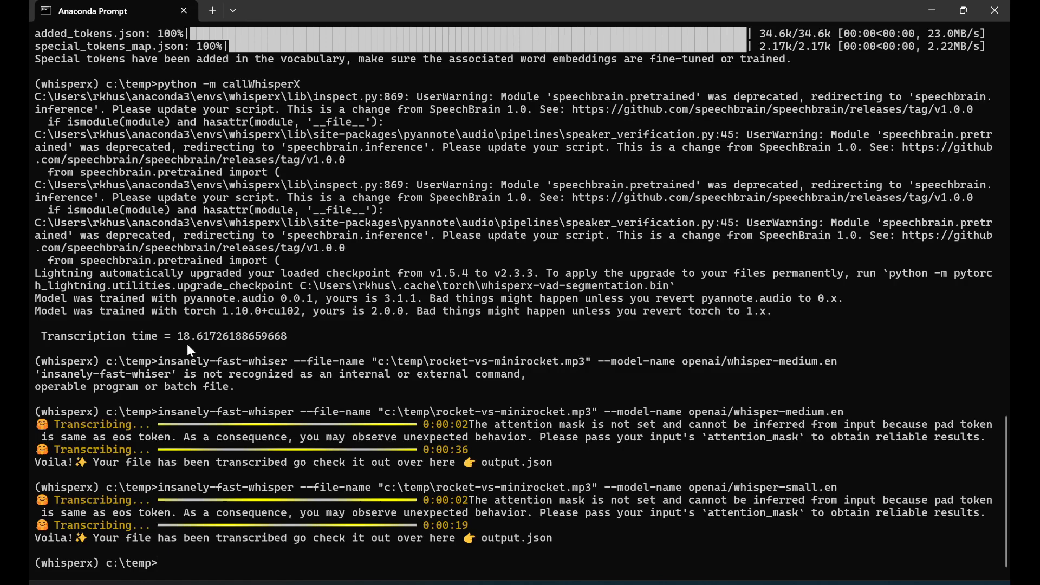
pyautogui.moveTo(223, 345)
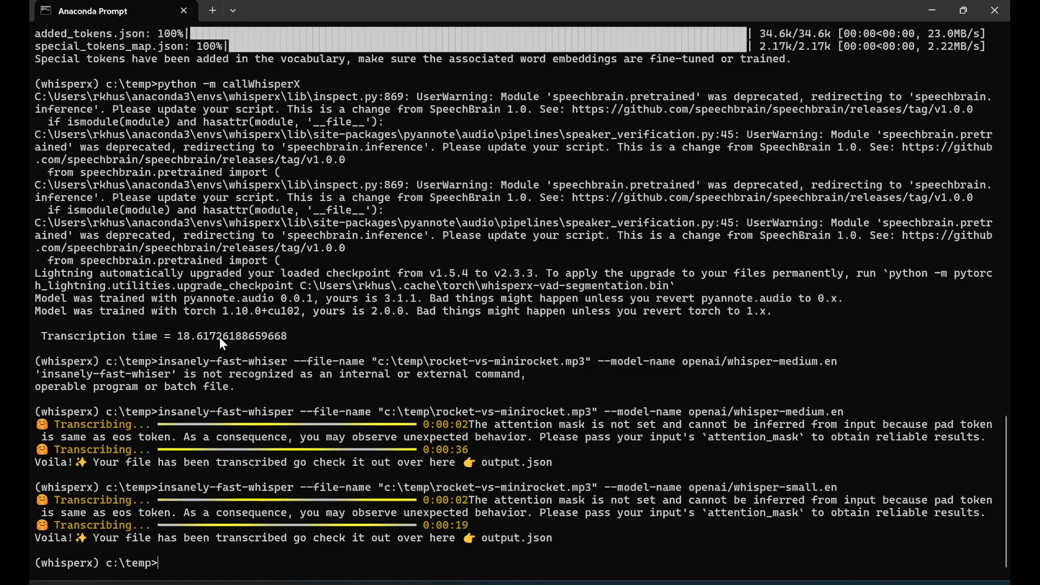
pyautogui.moveTo(377, 487)
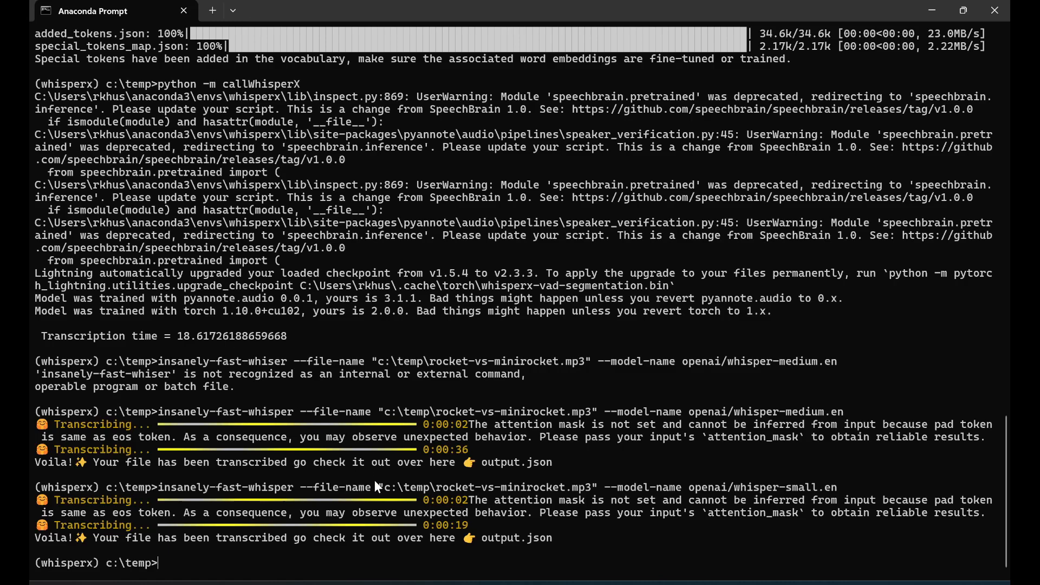
pyautogui.moveTo(289, 579)
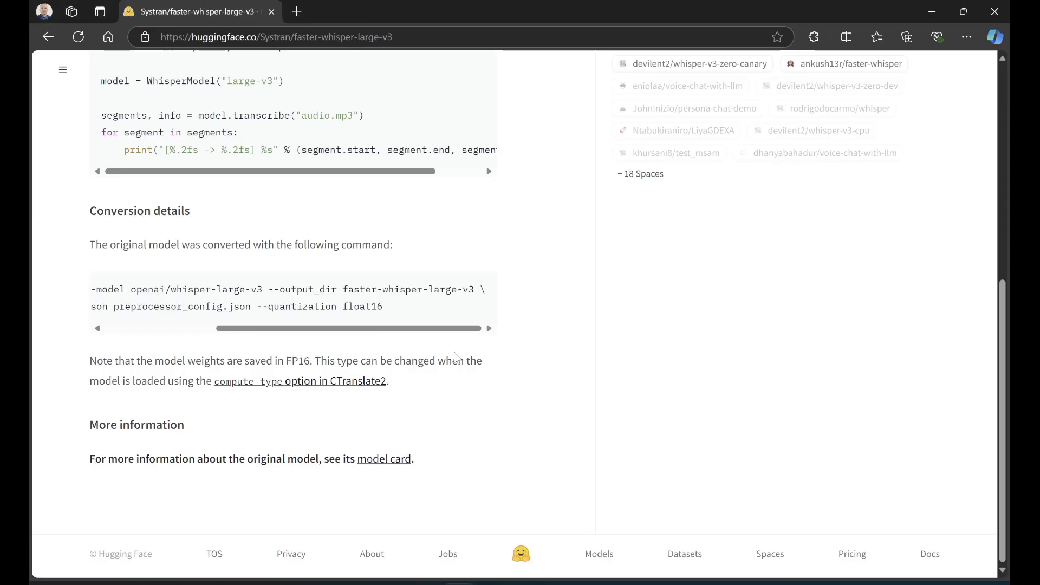
# Return to the faster-whisper-large-v3 model card heading and select the word CTranslate2
pyautogui.scroll(3)
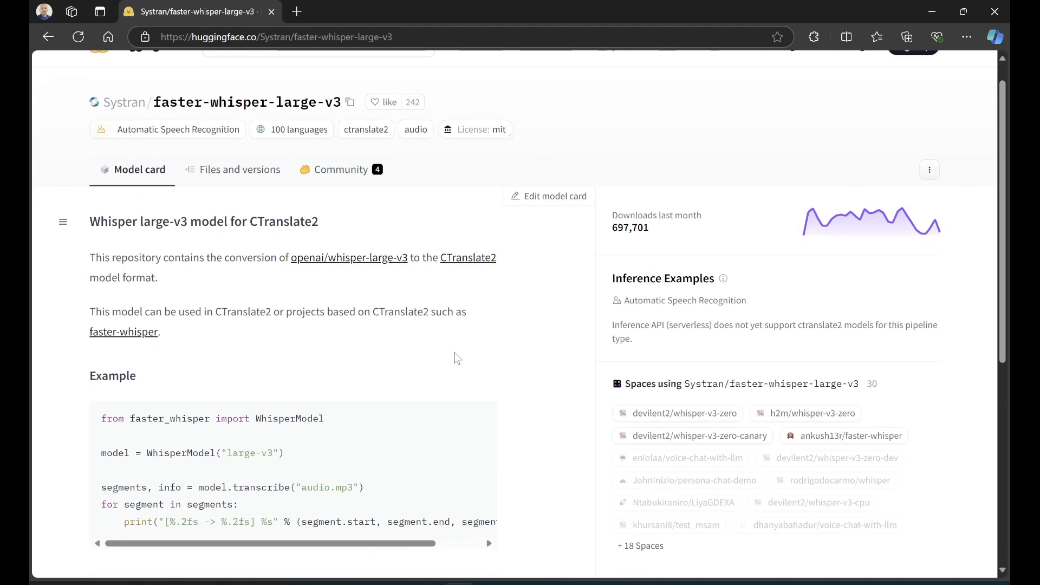
pyautogui.scroll(-3)
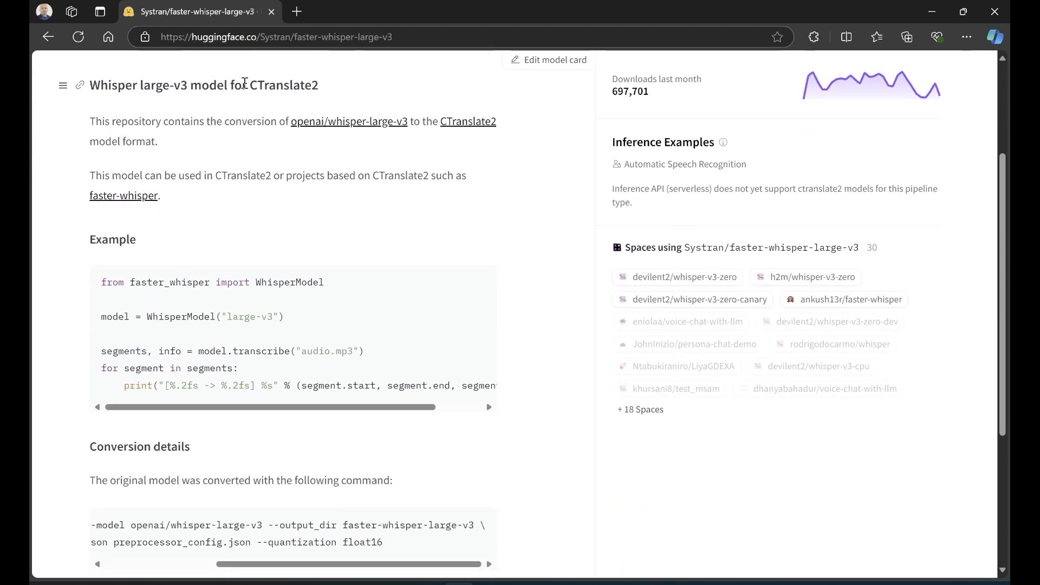
pyautogui.doubleClick(284, 85)
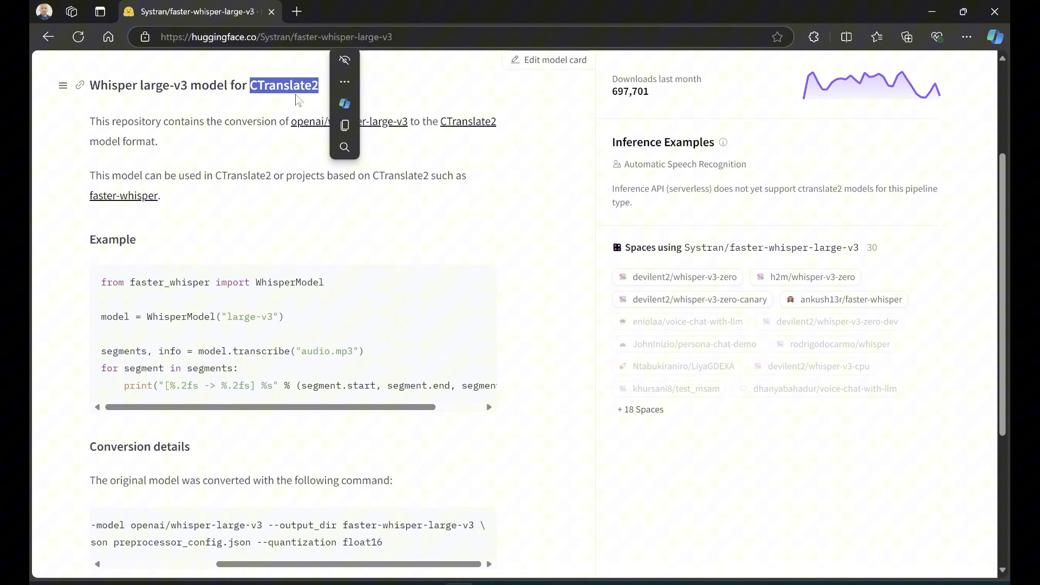